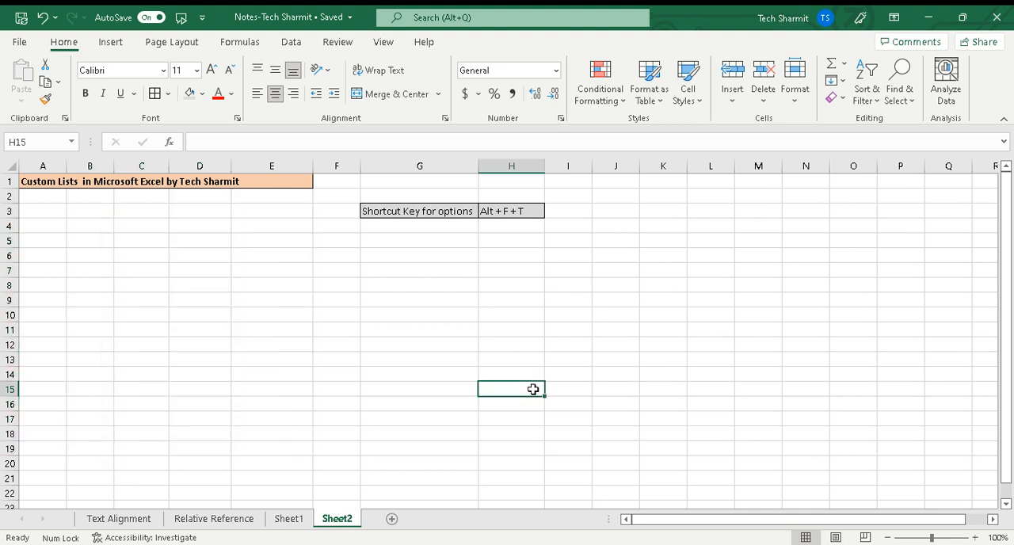
mouse_move(462, 368)
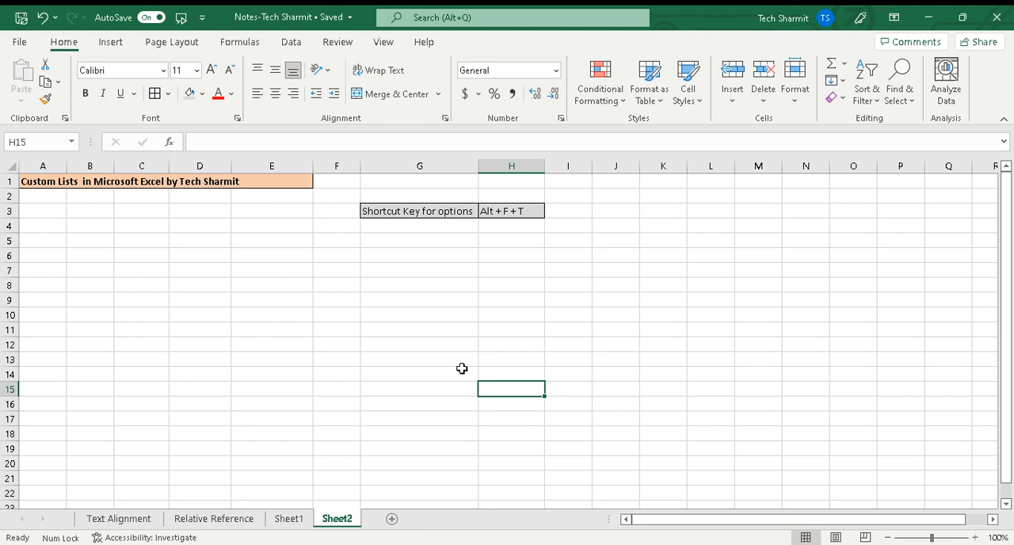
mouse_move(111, 230)
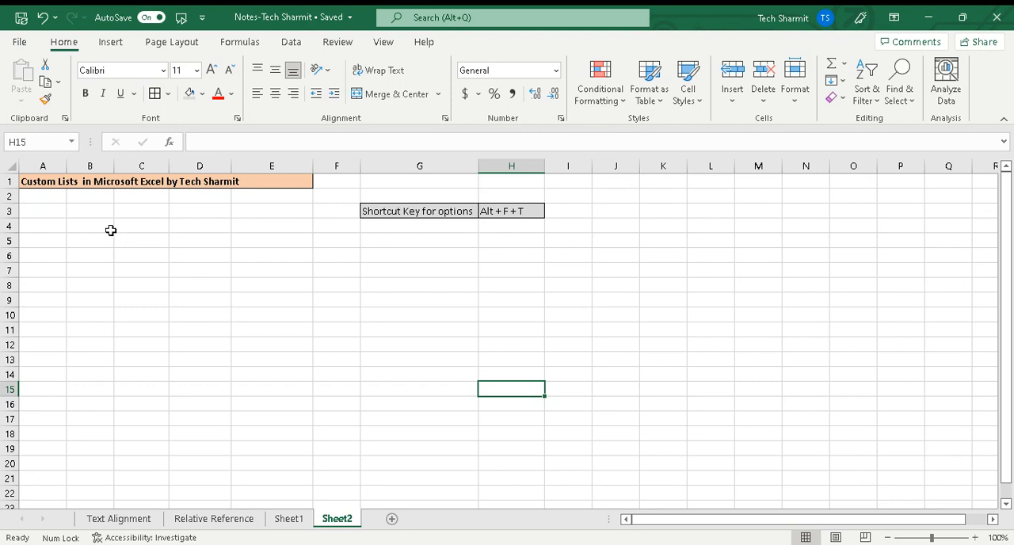
mouse_move(90, 221)
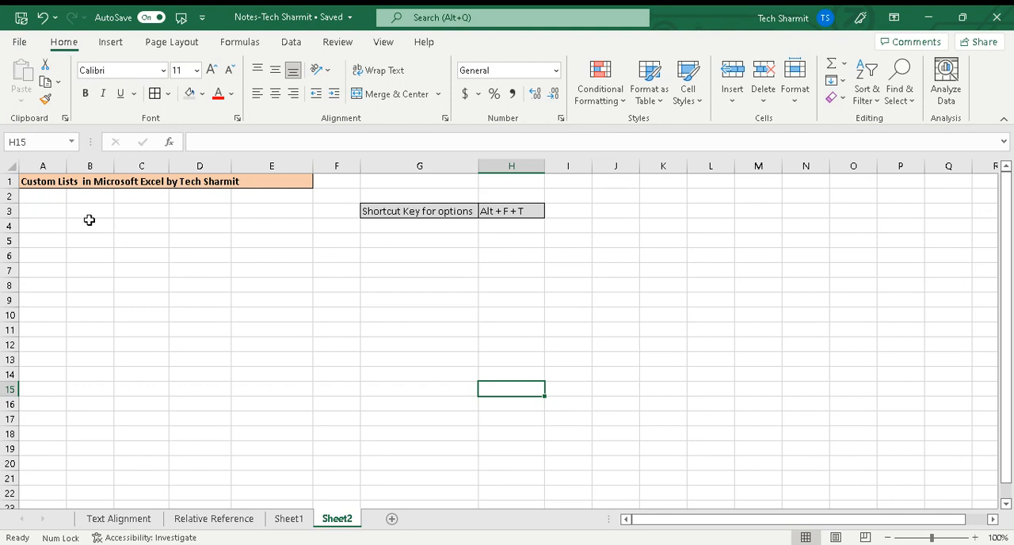
Step: Enter Mon in B3 and autofill the short weekday series down to Sun in B9
click(90, 212)
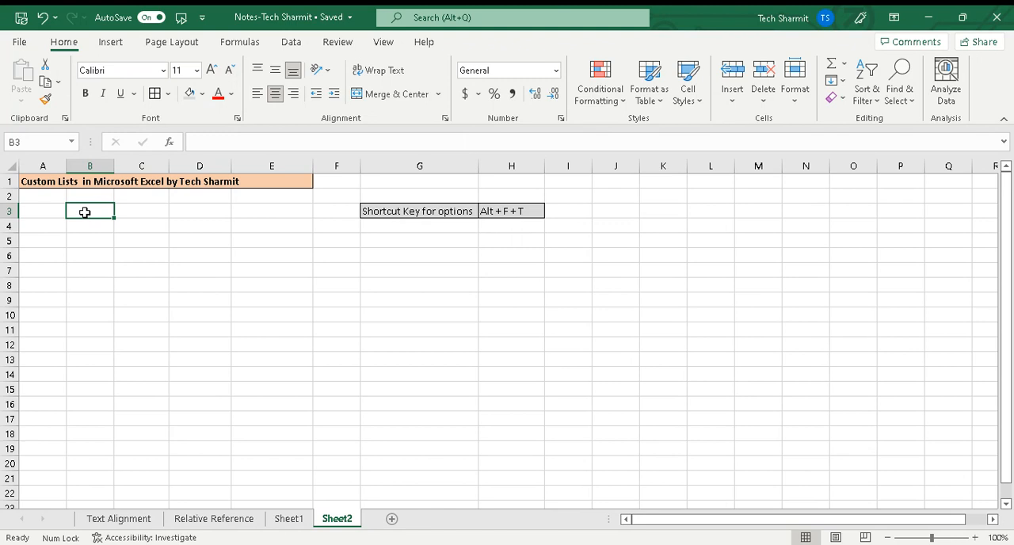
text(Mon)
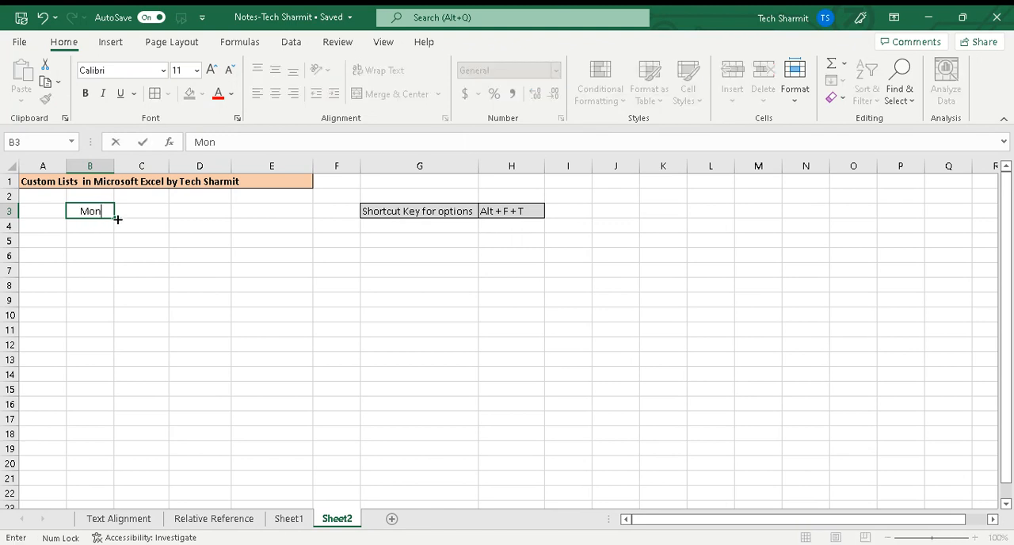
drag(111, 218, 111, 277)
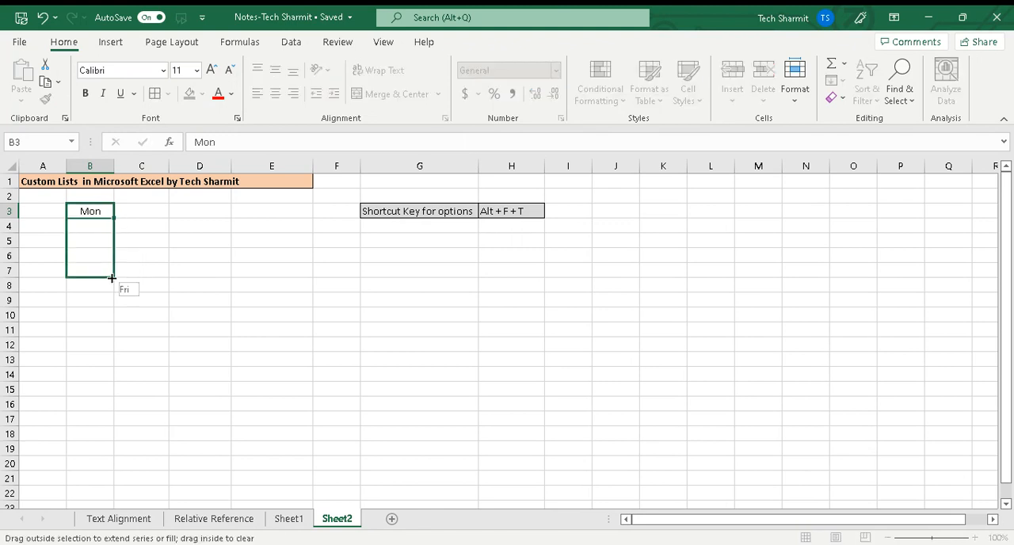
drag(111, 277, 112, 304)
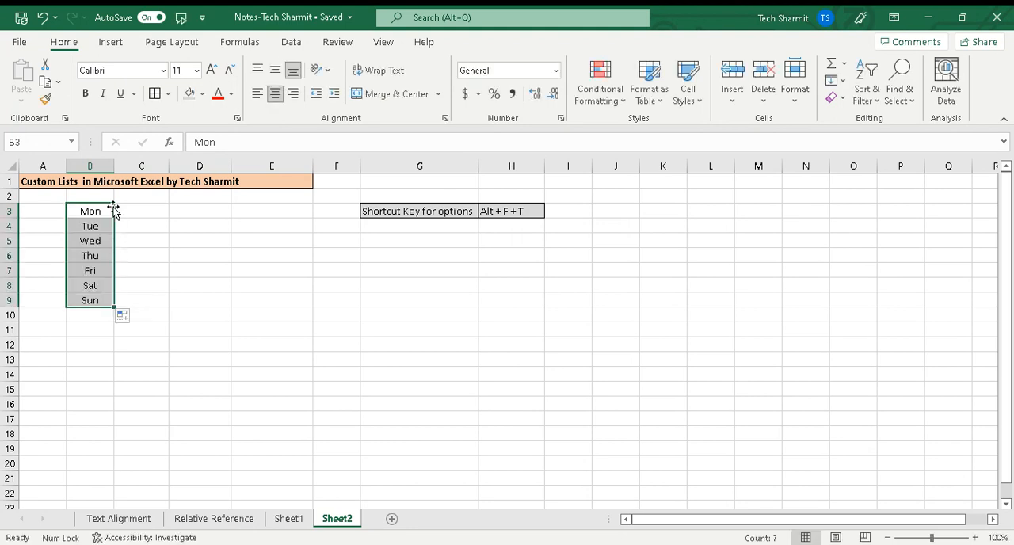
mouse_move(150, 232)
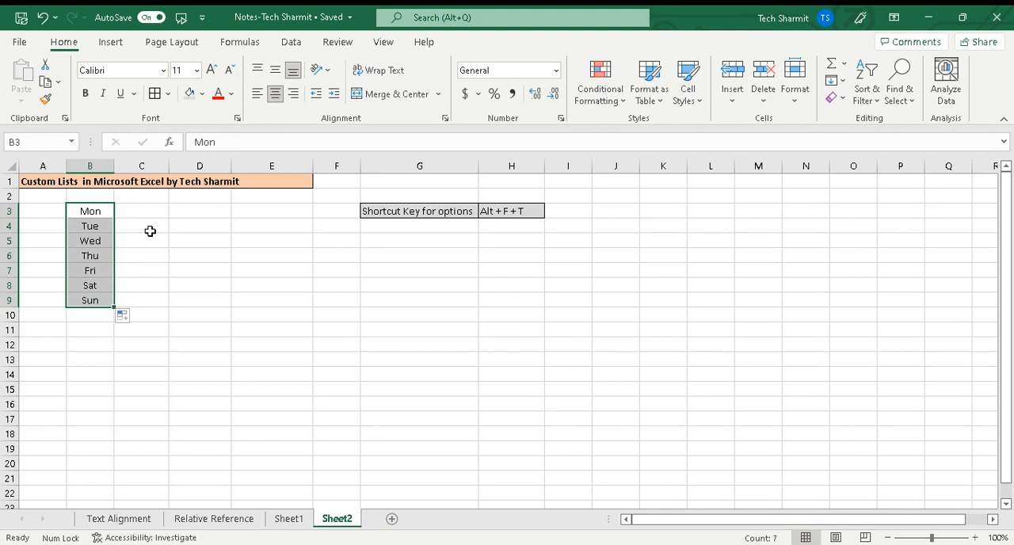
Step: Enter Monday in C3 and autofill the full weekday names down to Sunday in C9
text(M)
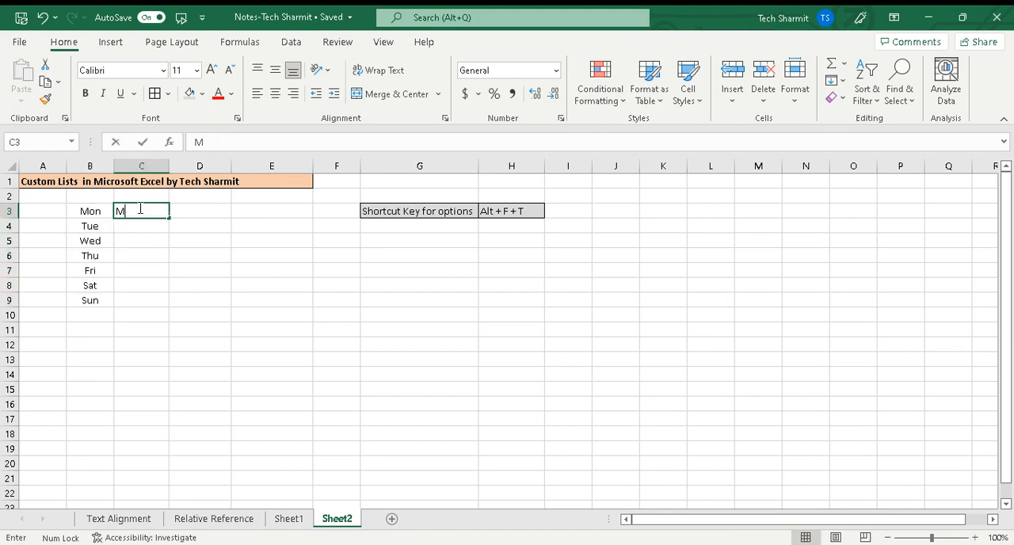
text(ondat)
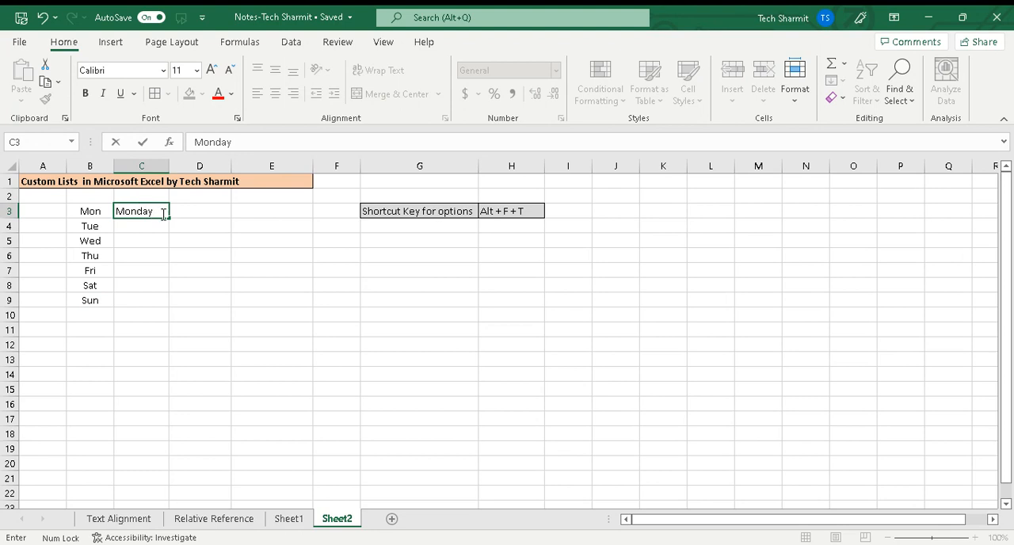
drag(164, 218, 167, 307)
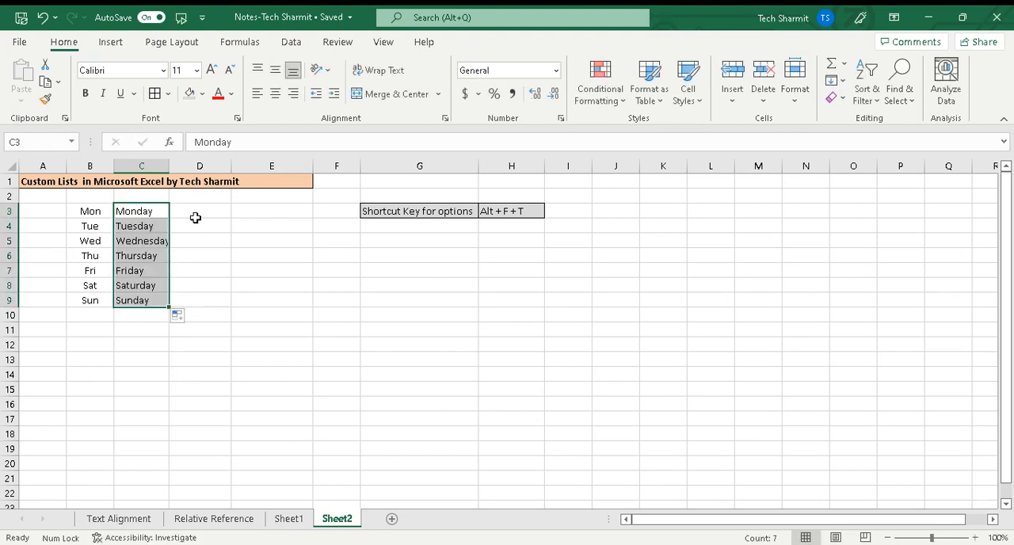
click(199, 211)
text(Jan)
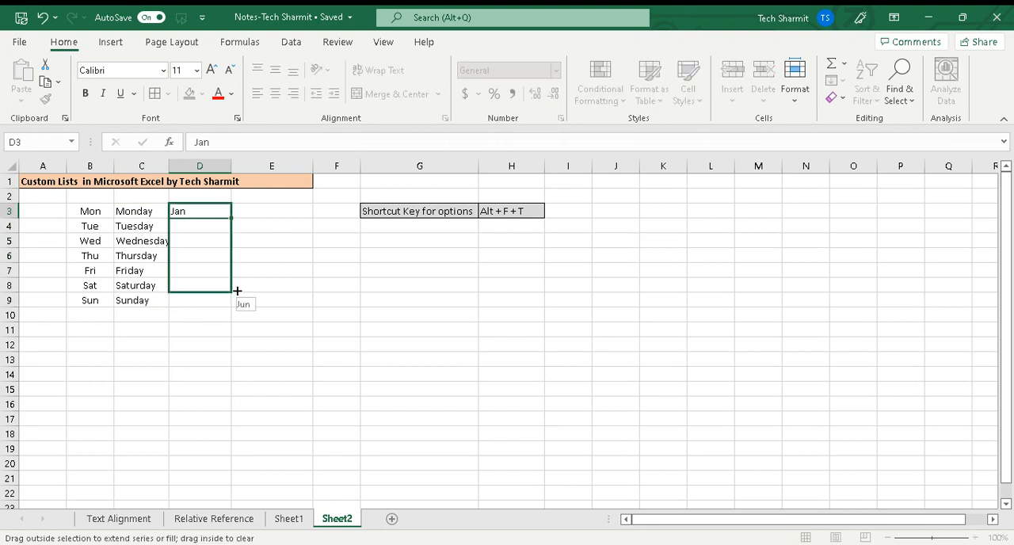
Step: Autofill Jan down column D through row 16 and start January in E3 for the full month names
drag(237, 291, 237, 348)
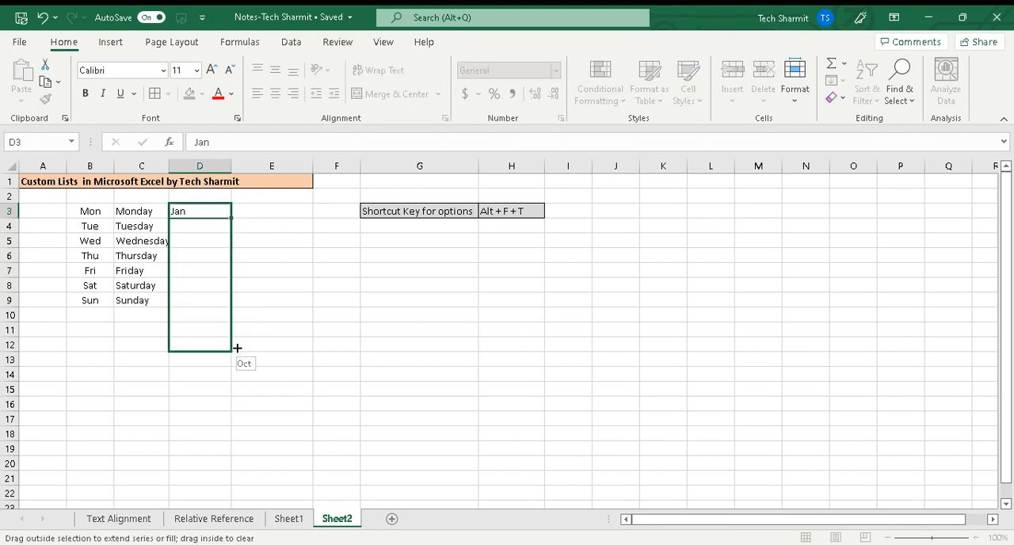
drag(238, 348, 237, 369)
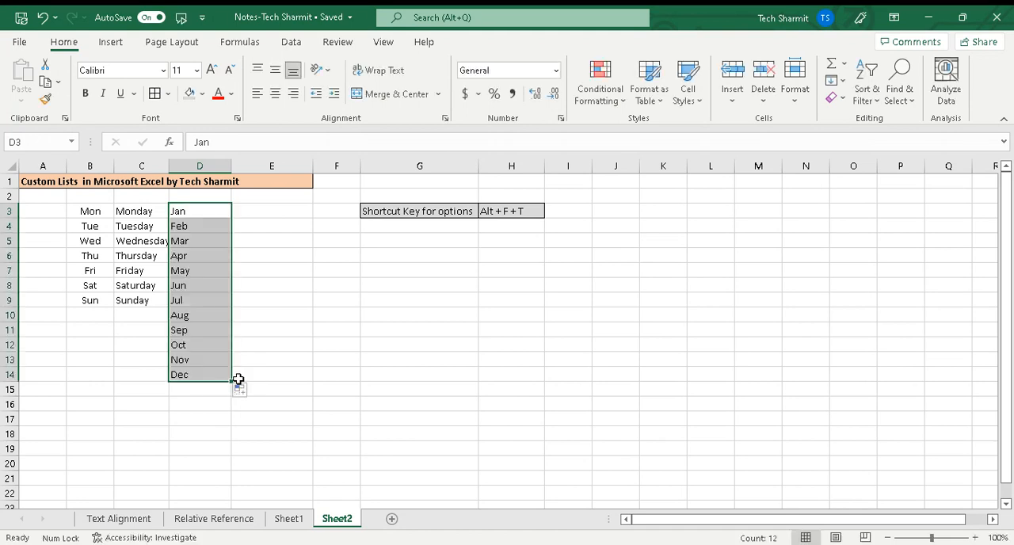
click(240, 390)
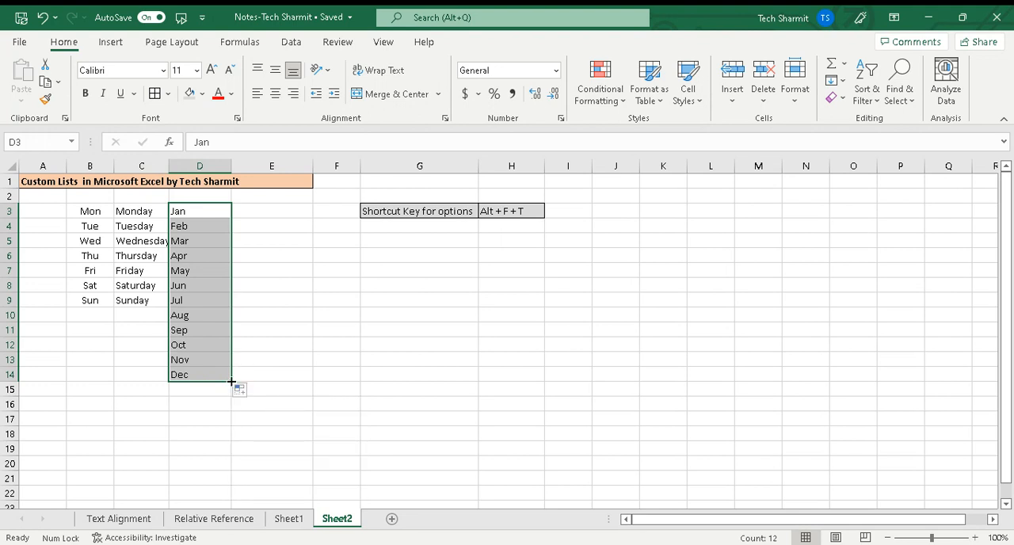
drag(230, 381, 231, 408)
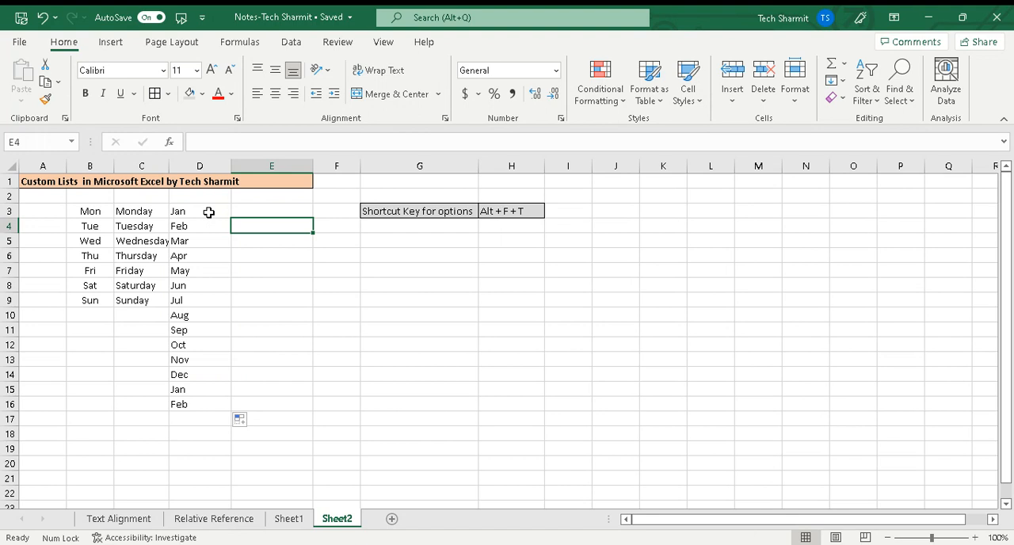
mouse_move(246, 209)
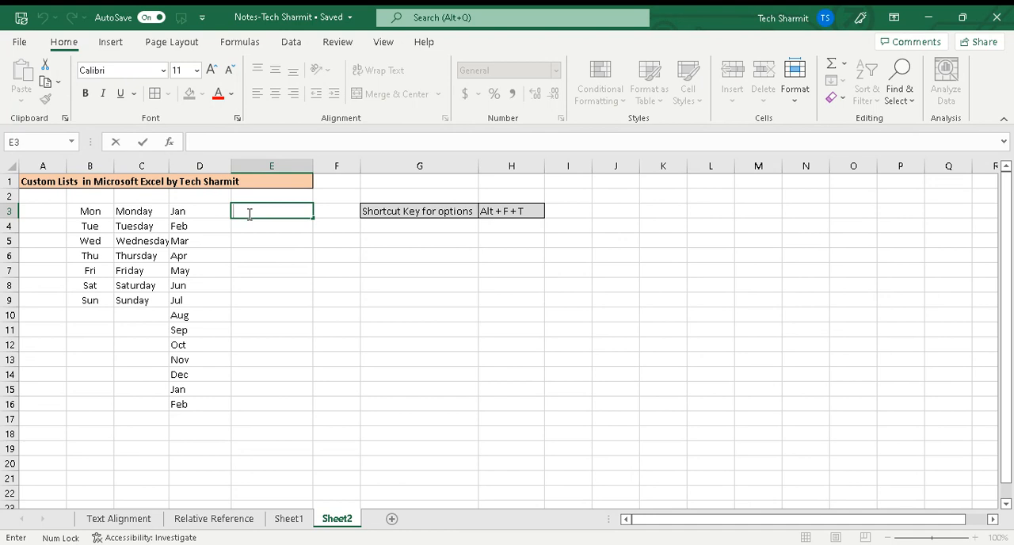
text(January)
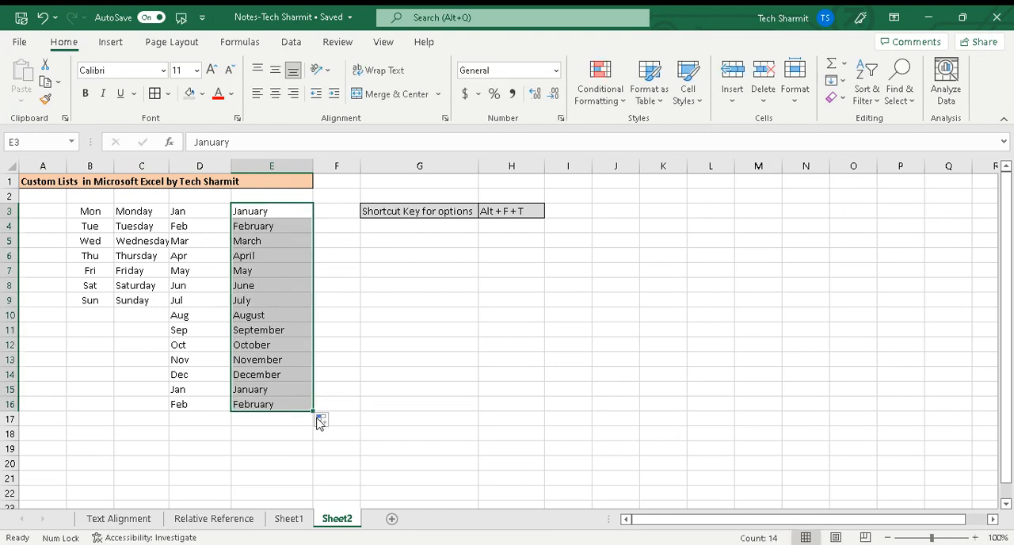
mouse_move(283, 363)
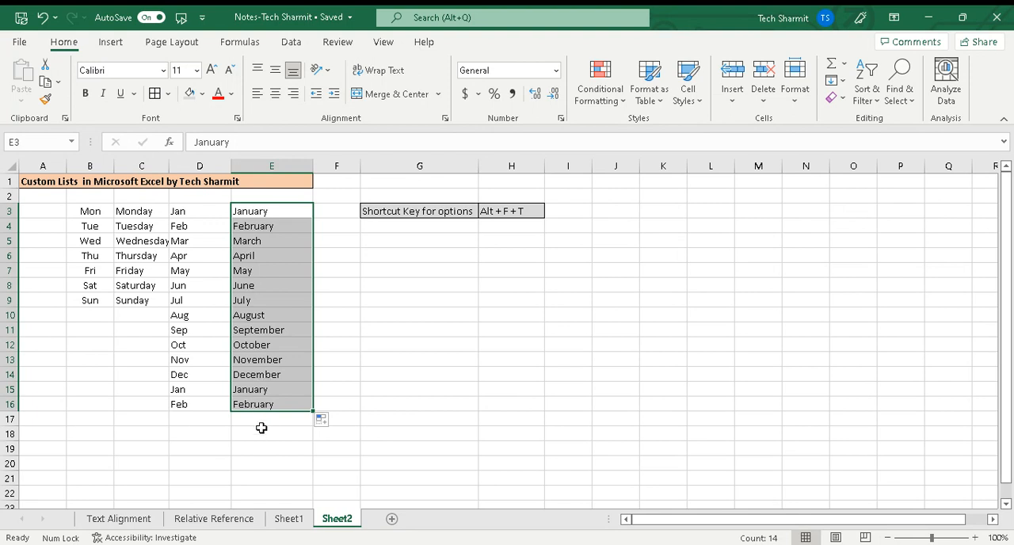
Step: Delete the day and month series in B3:E16 and return to cell B3
click(141, 285)
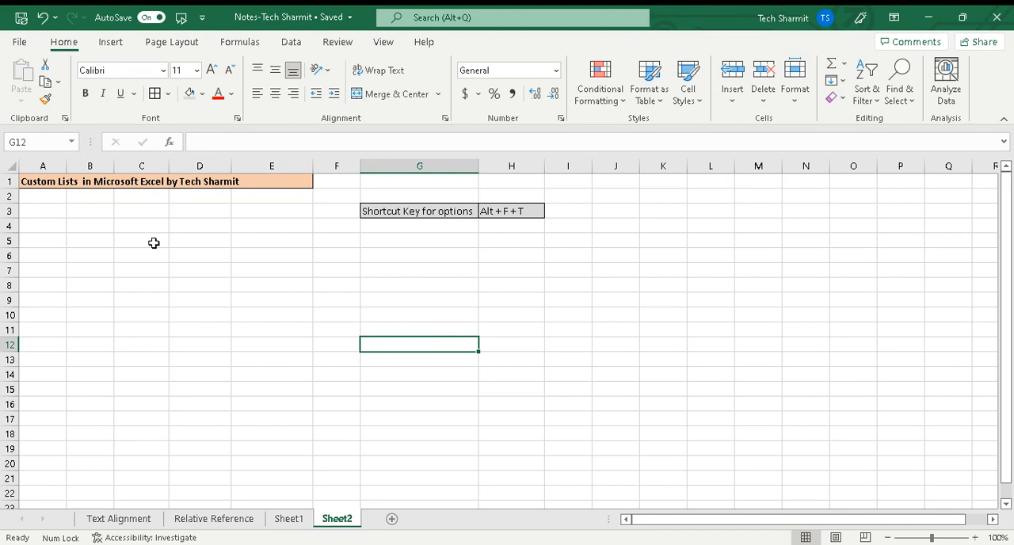
mouse_move(95, 212)
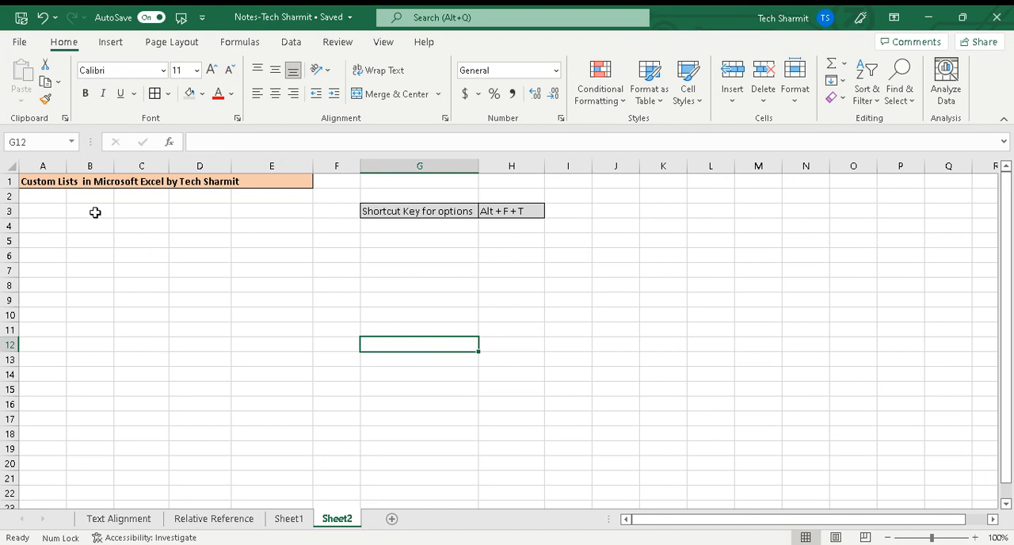
click(90, 211)
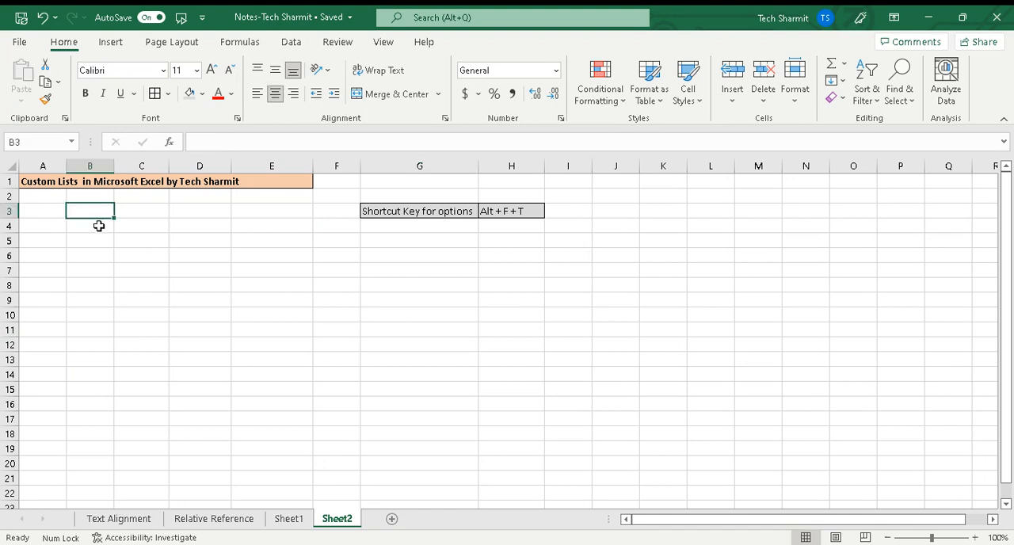
mouse_move(102, 221)
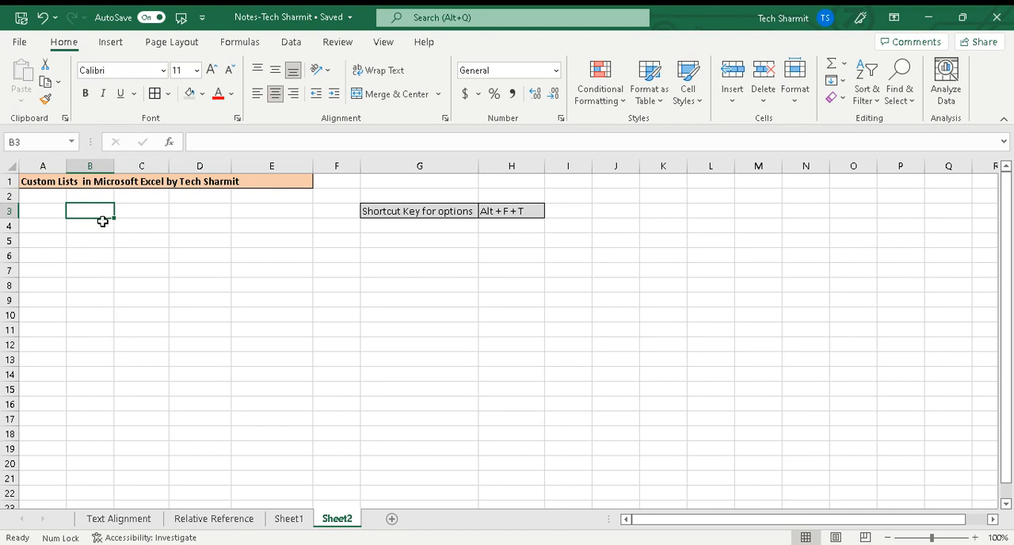
mouse_move(113, 239)
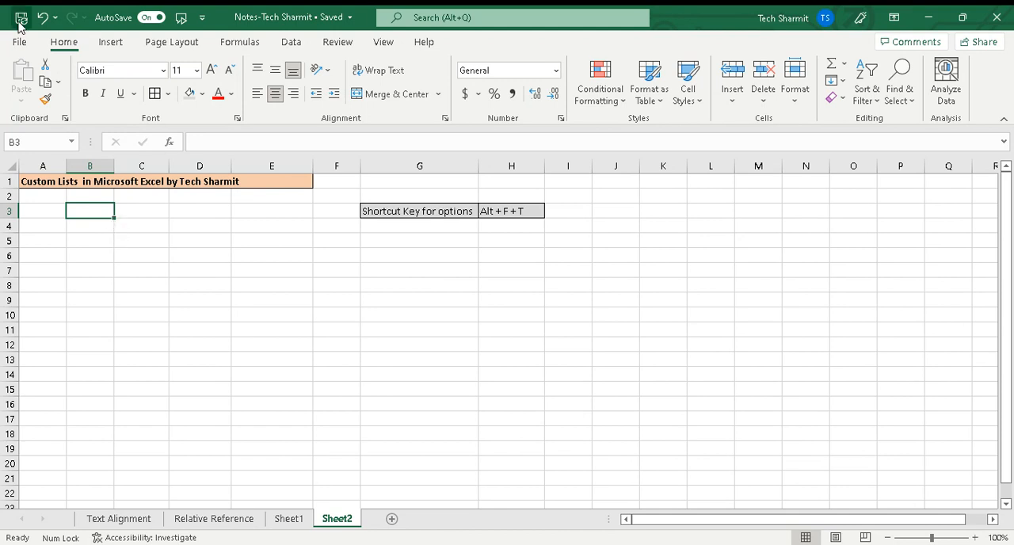
Step: Open Excel Options from the File backstage menu
click(19, 42)
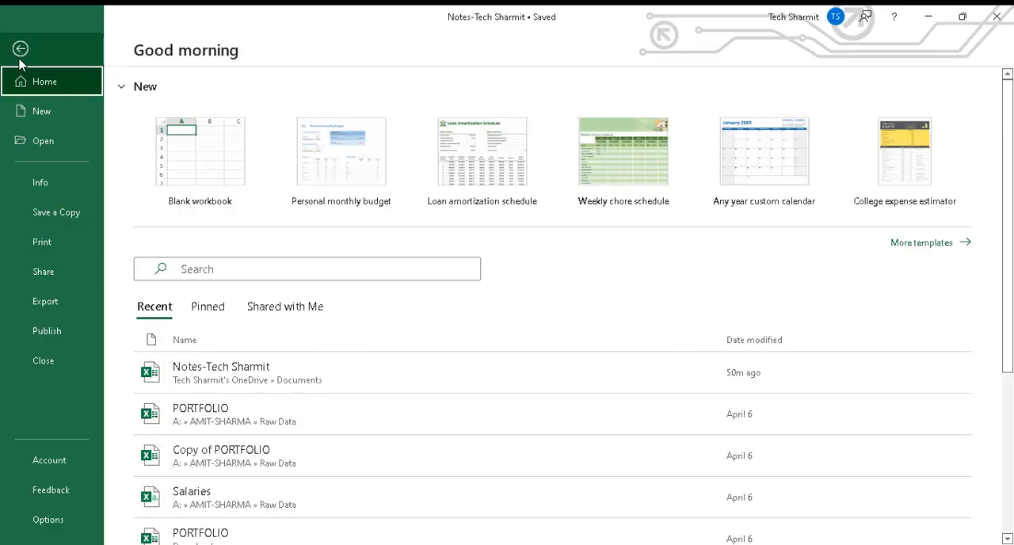
click(20, 48)
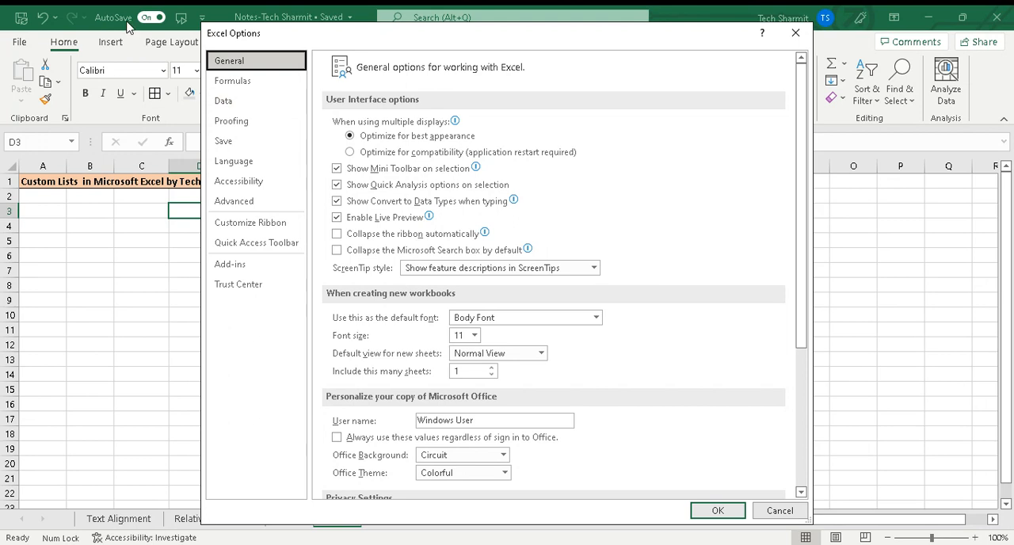
mouse_move(238, 180)
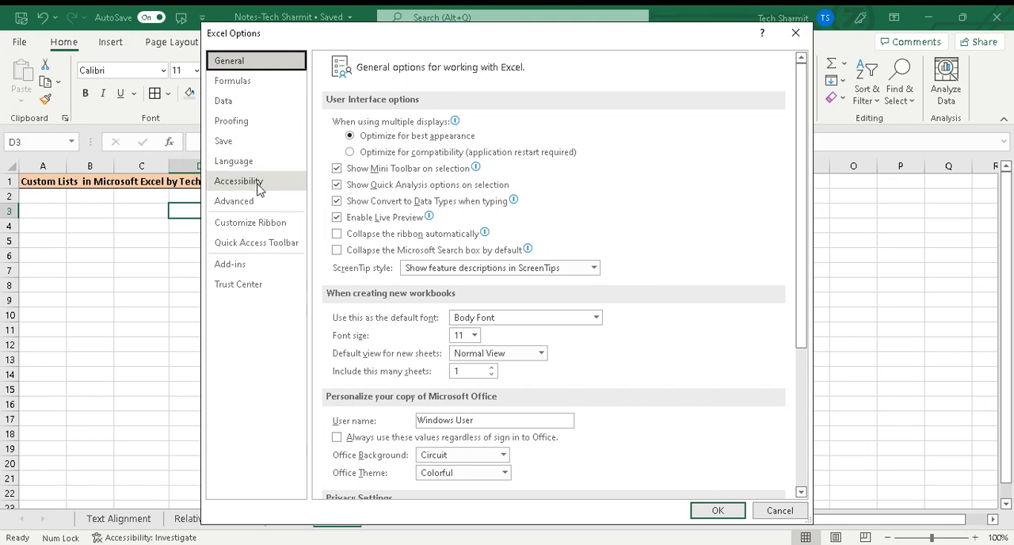
Step: Show the Advanced page scrolled down to the General section with Edit Custom Lists
click(233, 201)
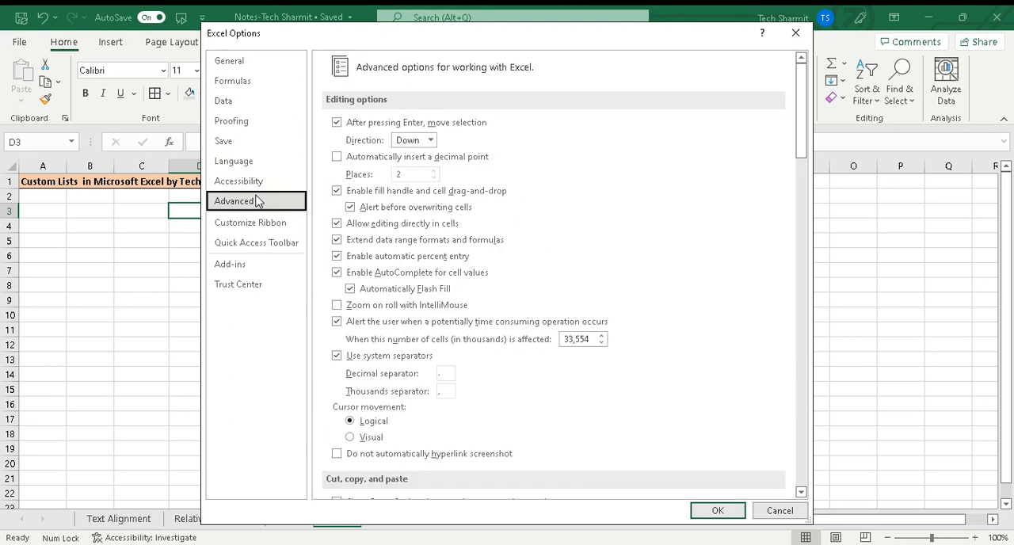
scroll(down, 3)
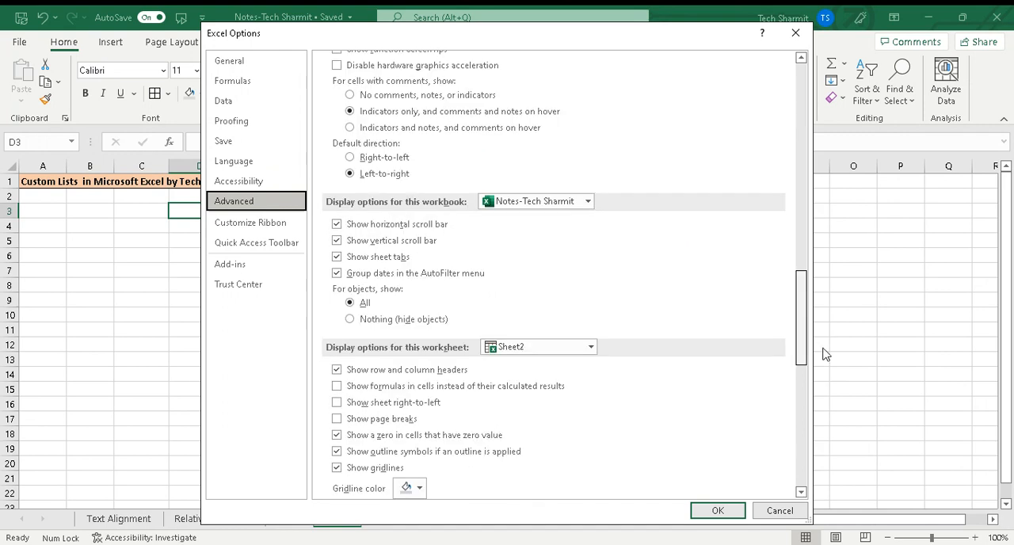
scroll(down, 3)
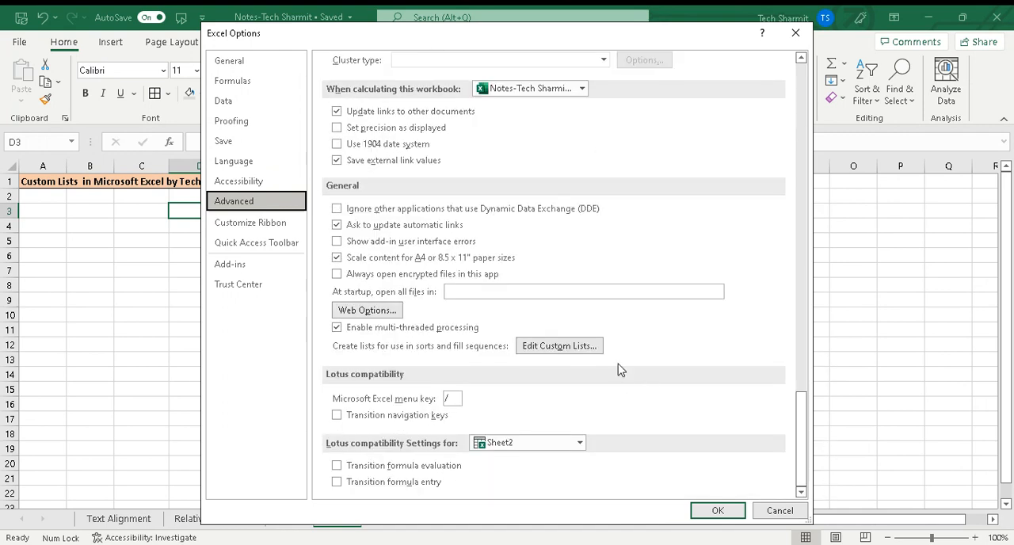
Step: Add the Office app names as a custom list in Edit Custom Lists and close the dialogs
click(780, 510)
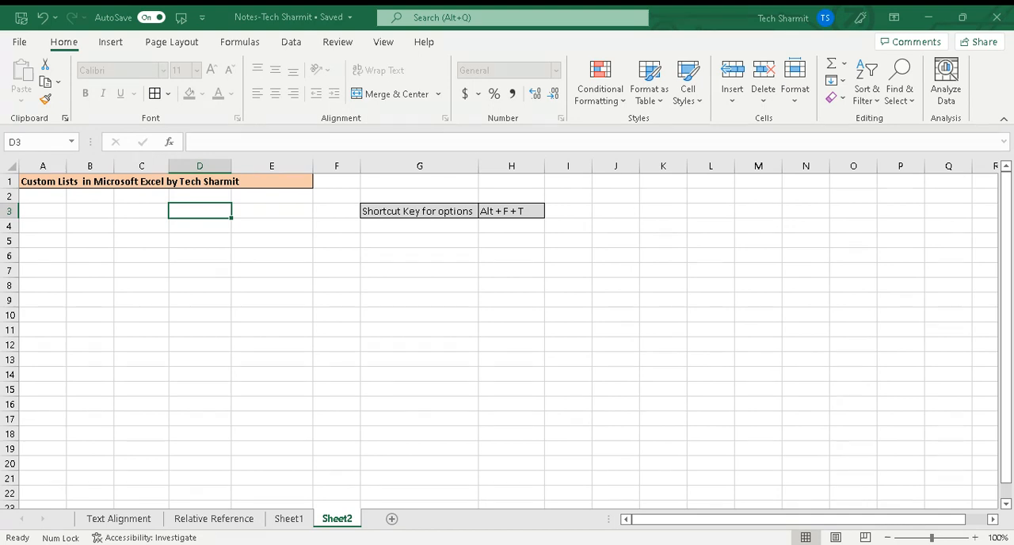
key(alt+f+t)
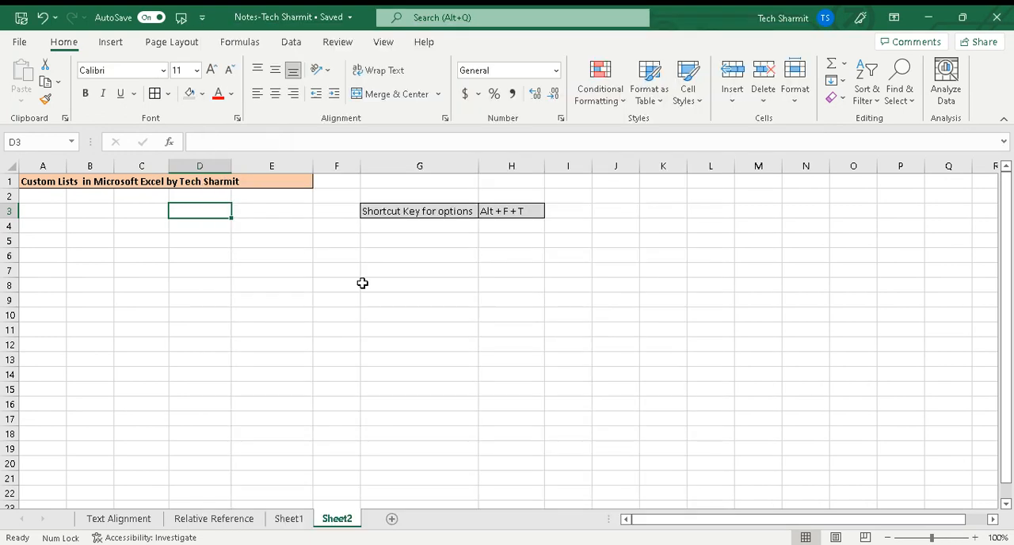
Step: Enter Excel in B3, autofill the Office app names to B16 and widen column B
click(89, 211)
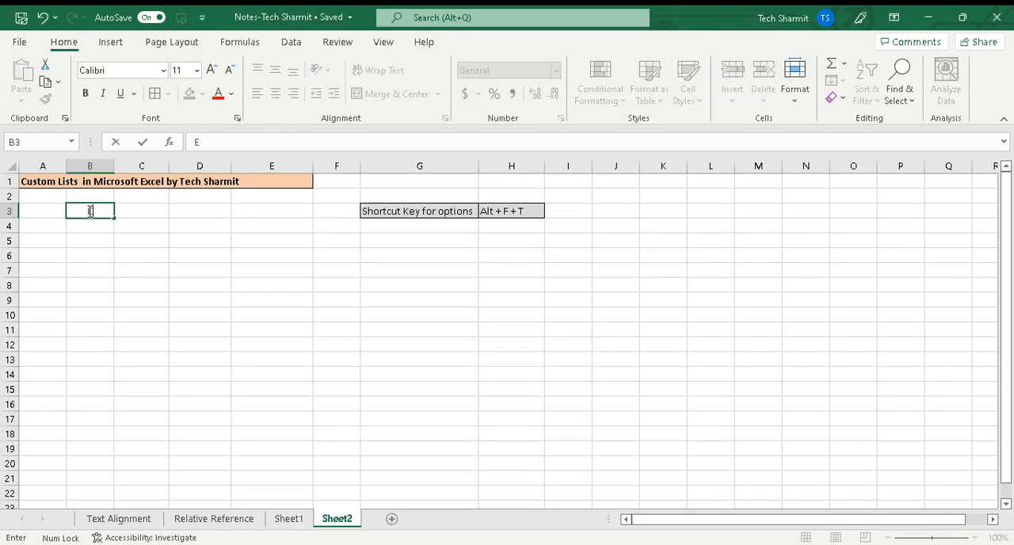
text(Excel)
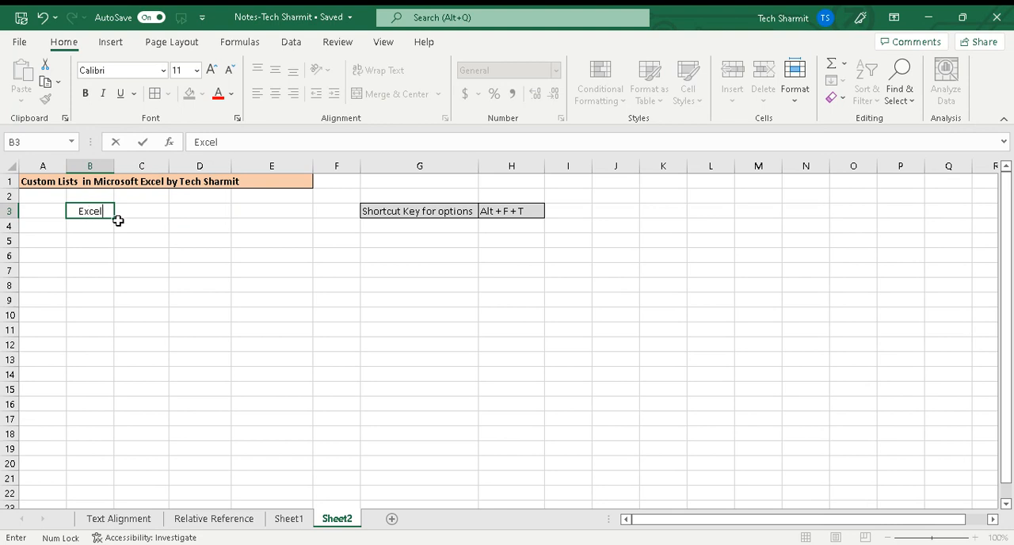
drag(89, 211, 90, 307)
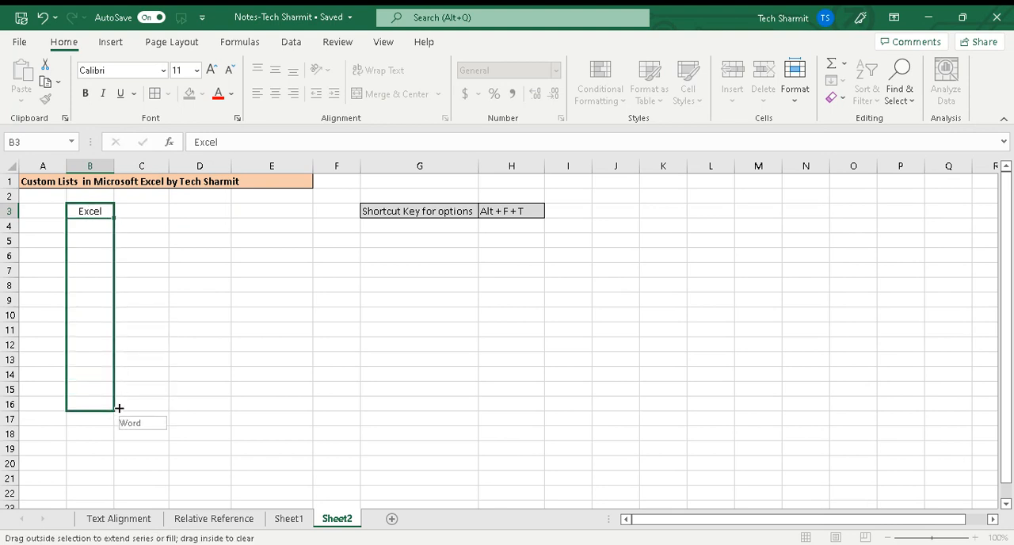
drag(119, 408, 90, 404)
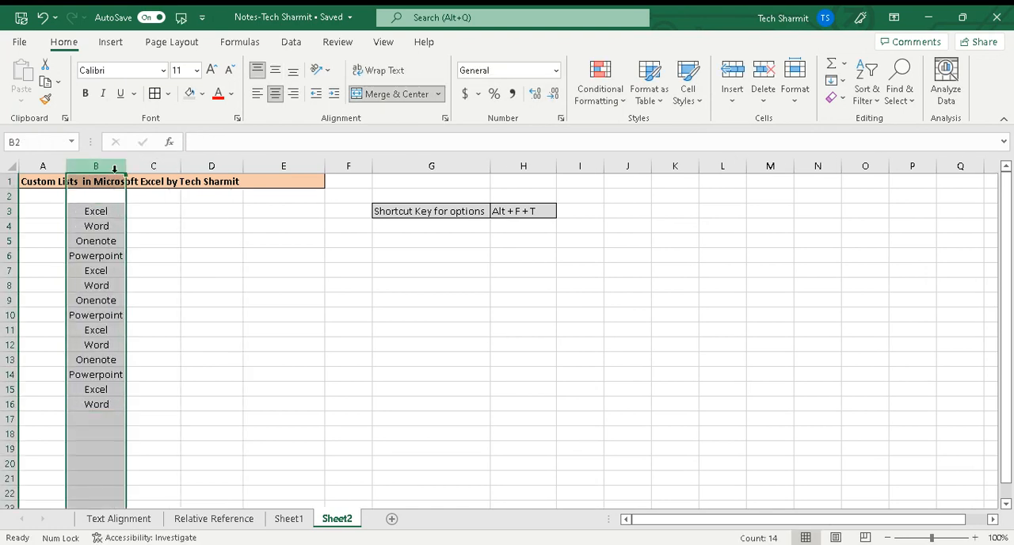
mouse_move(127, 284)
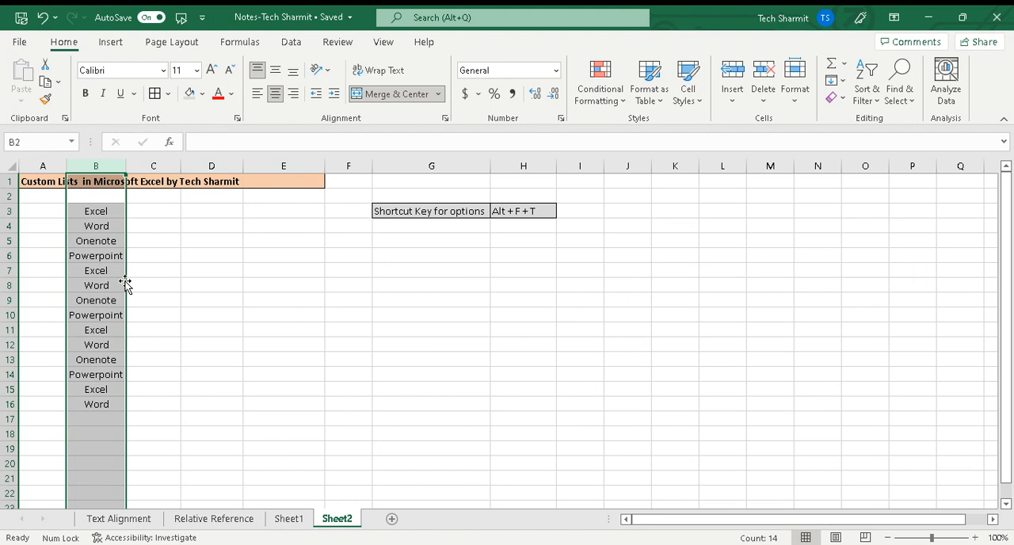
Step: Check the Powerpoint entry, then clear the filled app names by dragging the fill handle inward
click(153, 270)
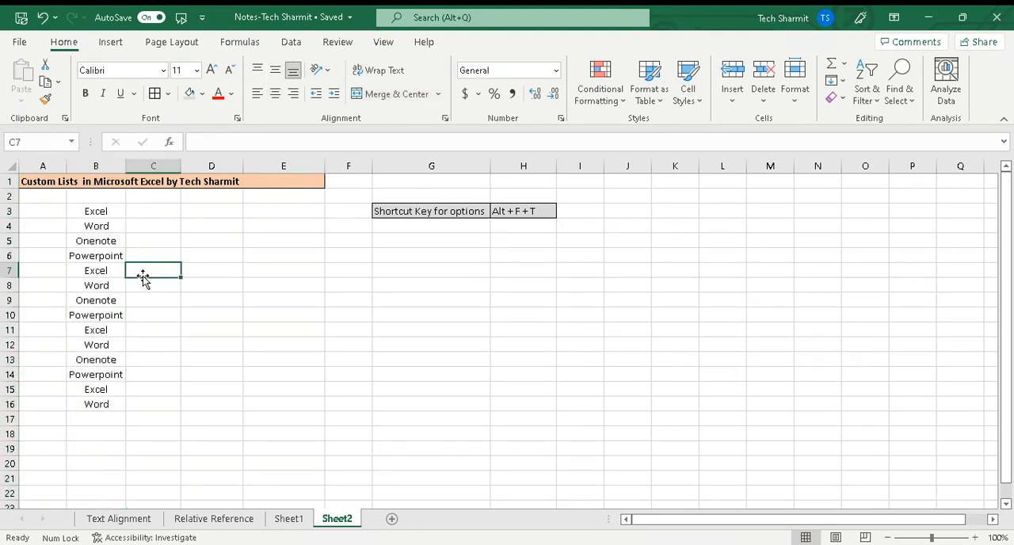
click(96, 255)
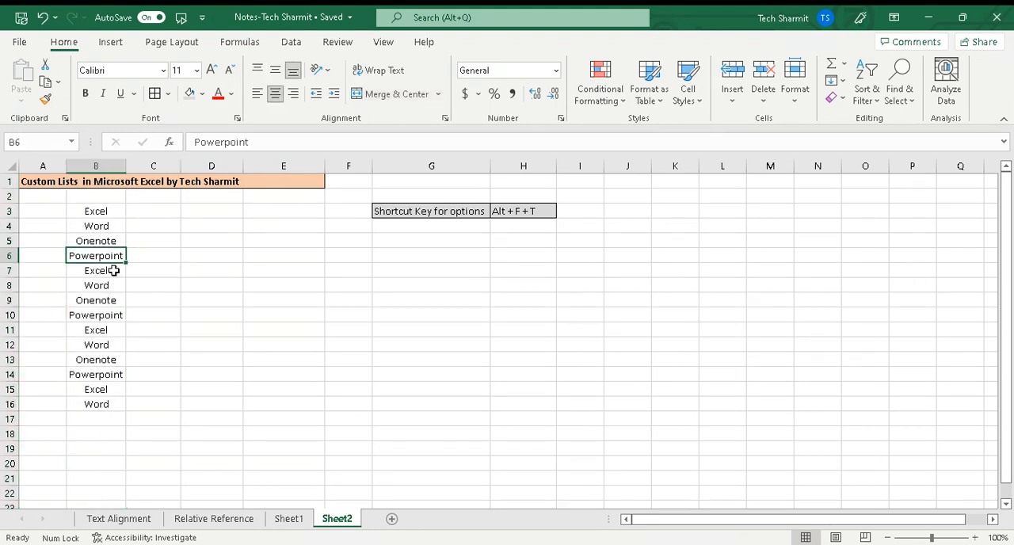
mouse_move(134, 325)
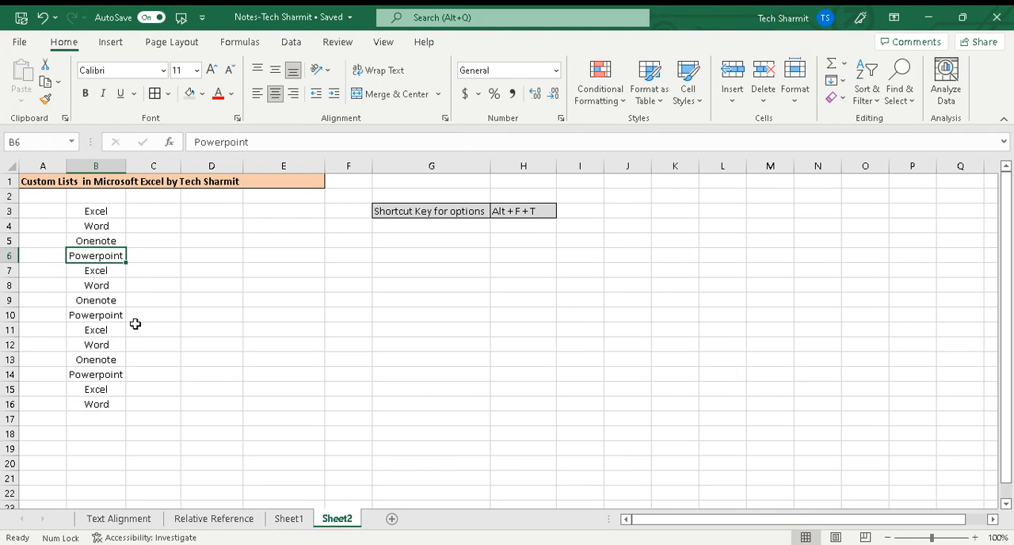
mouse_move(166, 273)
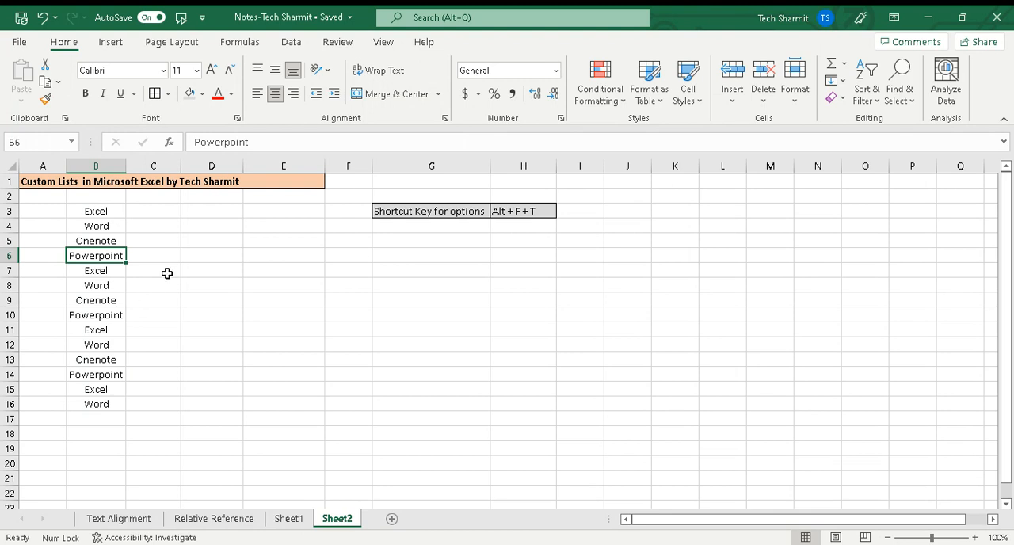
drag(96, 211, 96, 300)
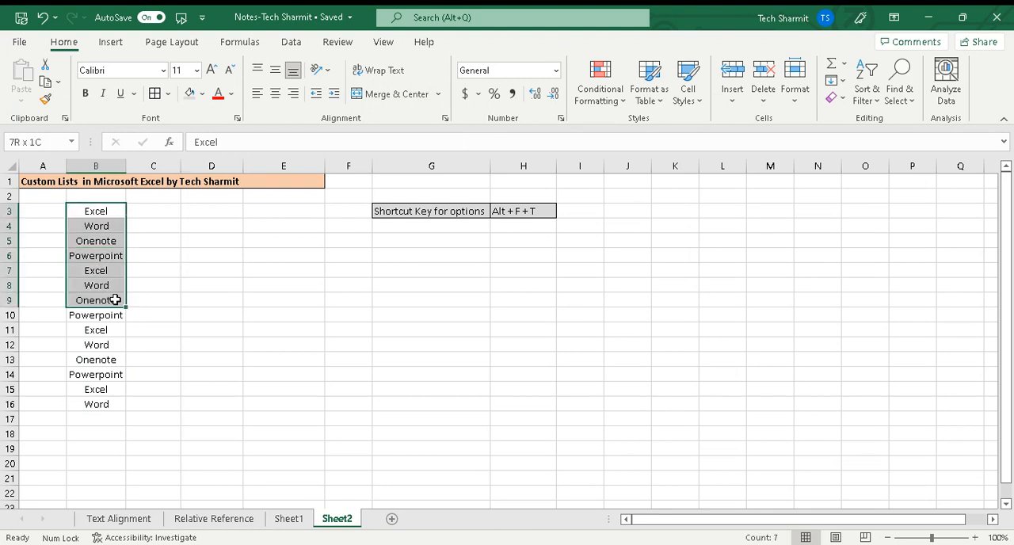
drag(95, 299, 95, 404)
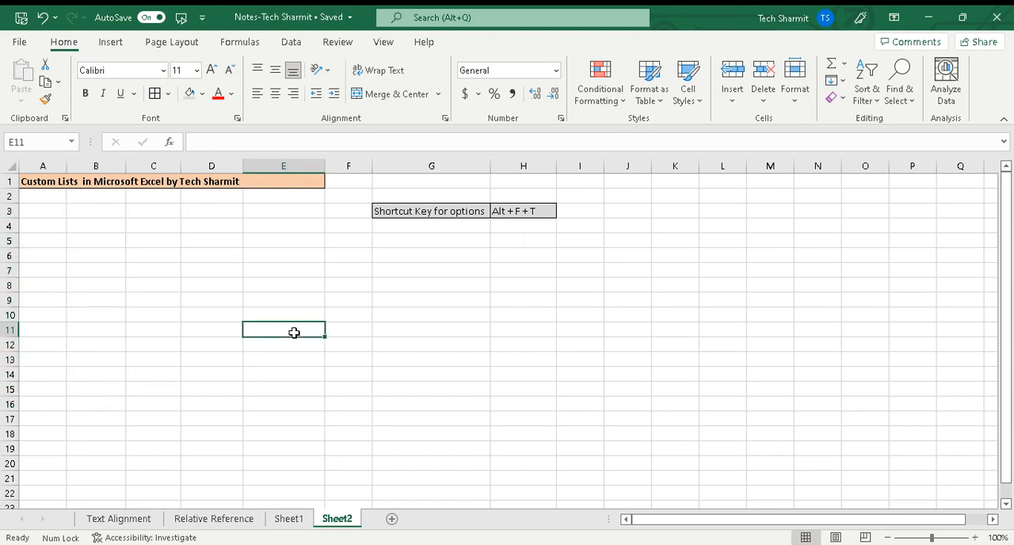
mouse_move(178, 262)
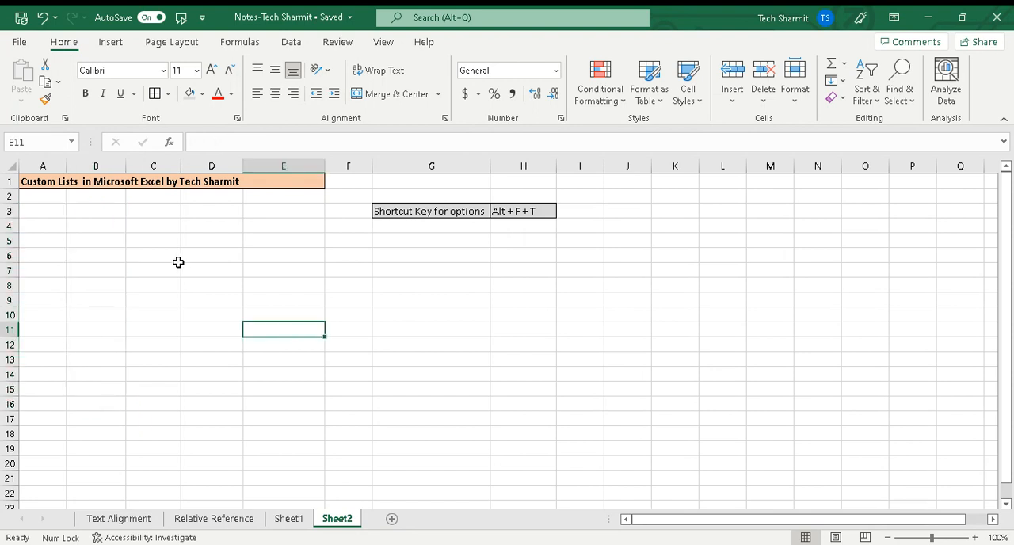
Step: Start a number series in B3 and fill it down to 12 in B14
click(95, 210)
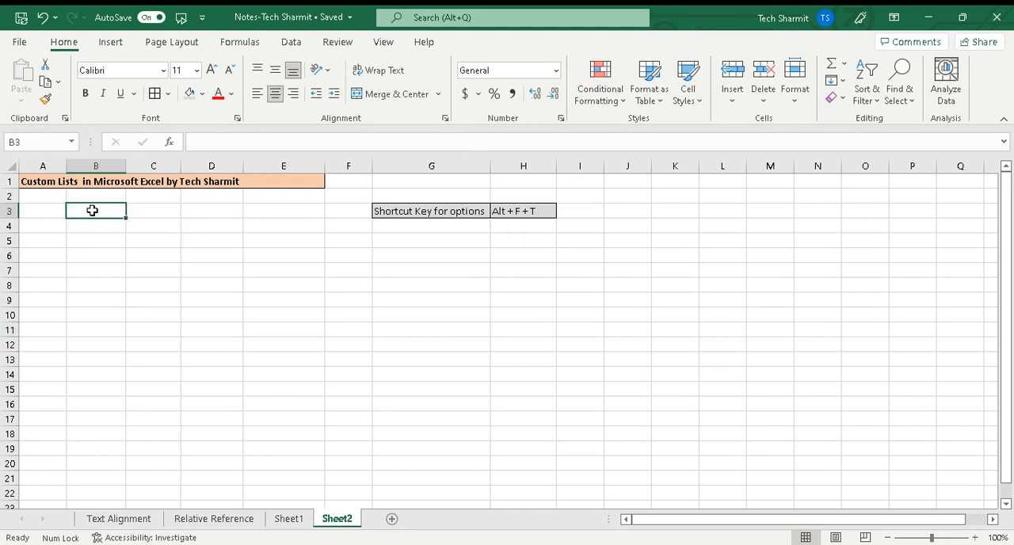
text(2)
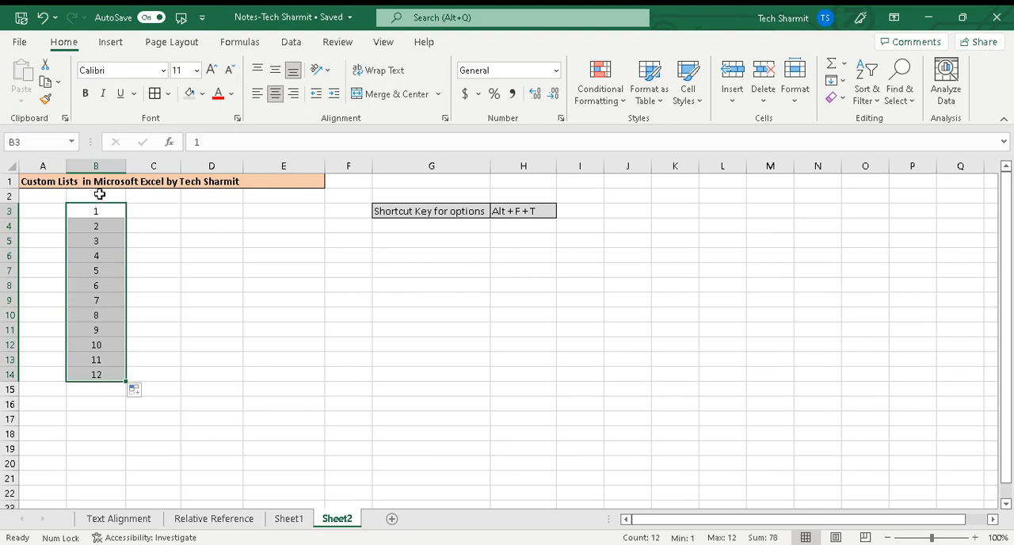
mouse_move(106, 315)
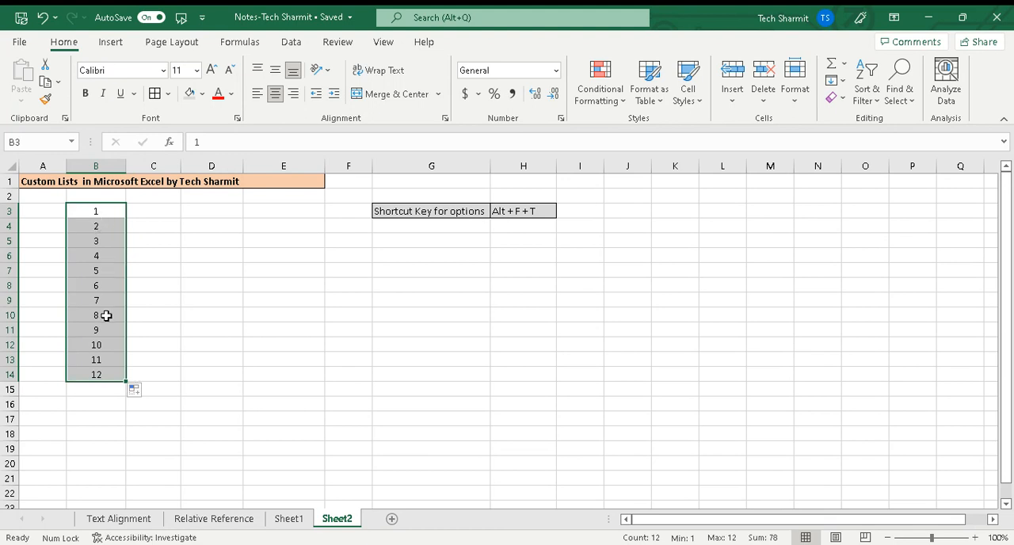
mouse_move(110, 219)
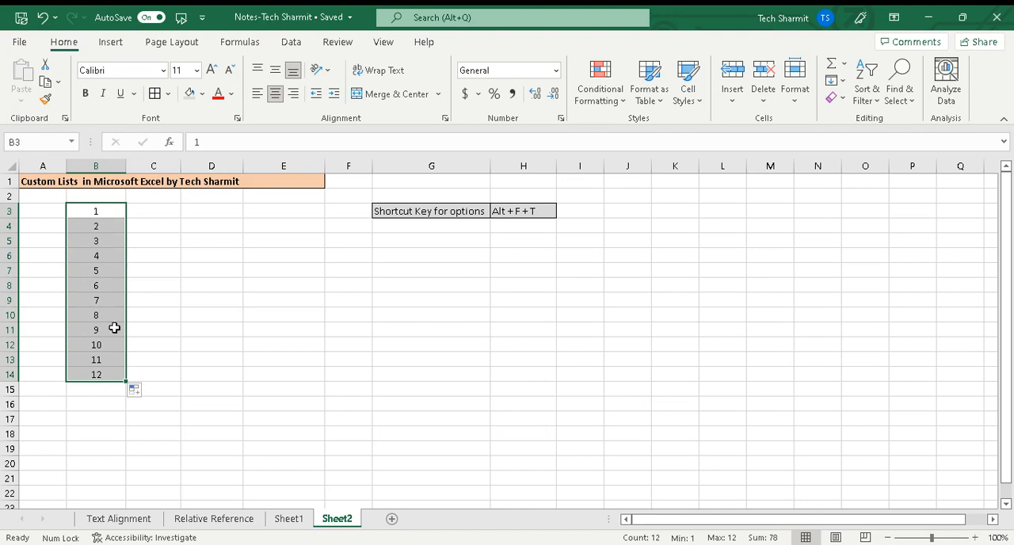
mouse_move(113, 392)
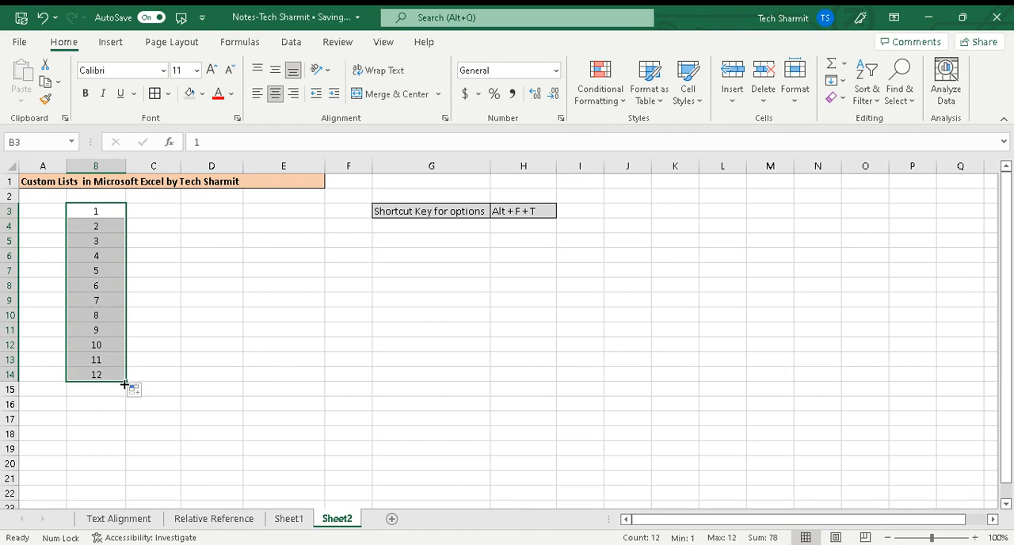
mouse_move(145, 324)
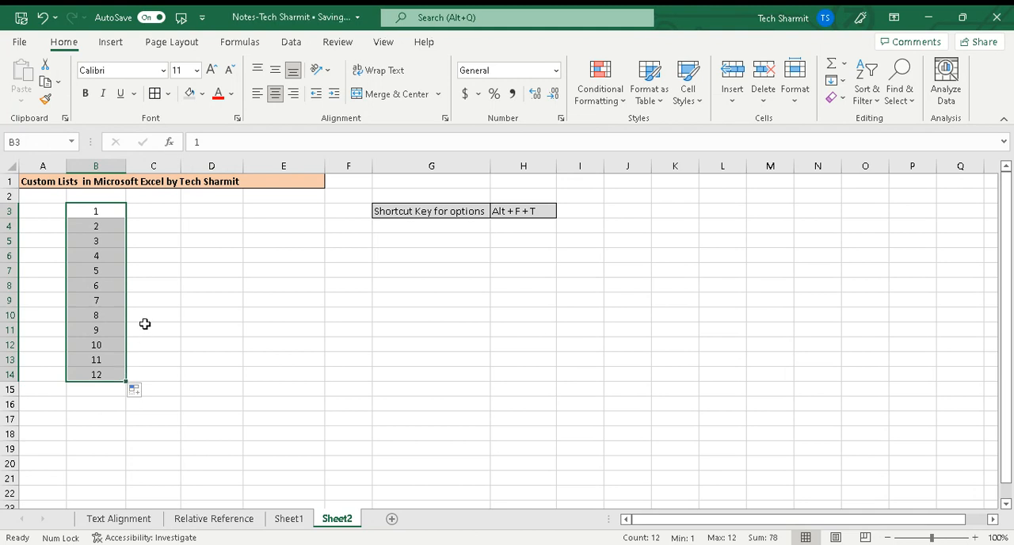
Step: Enter 1 in C3 and copy it down to C14
click(153, 211)
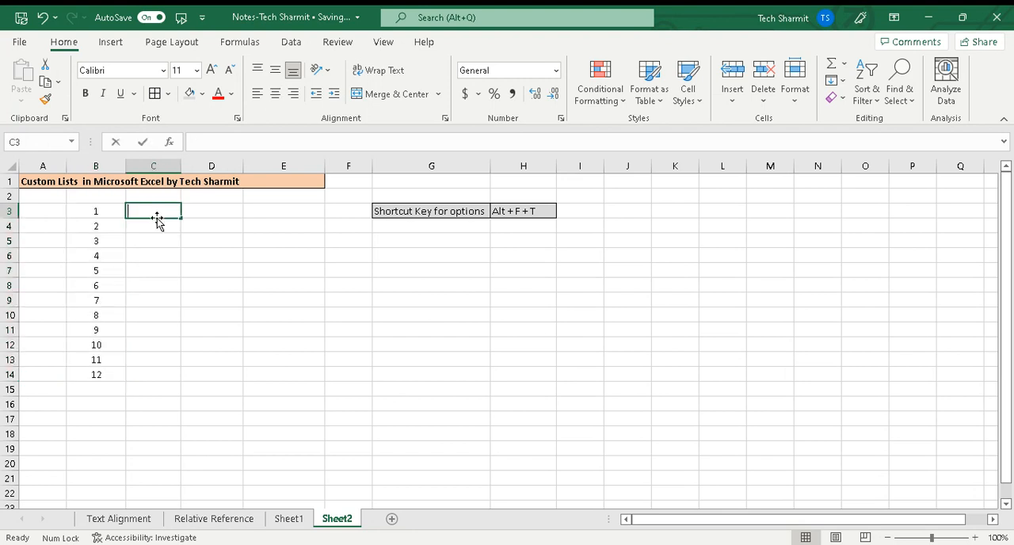
text(1)
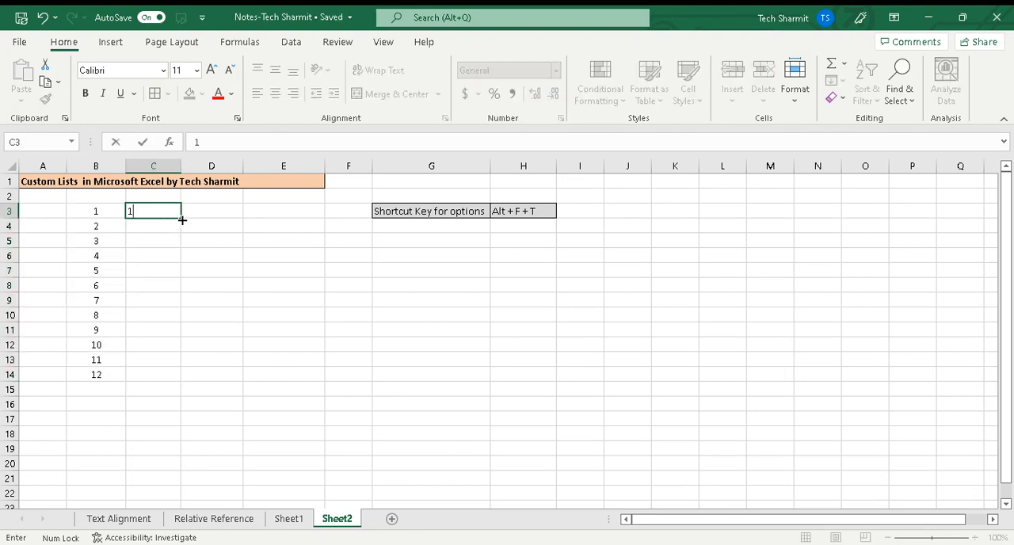
drag(153, 211, 153, 374)
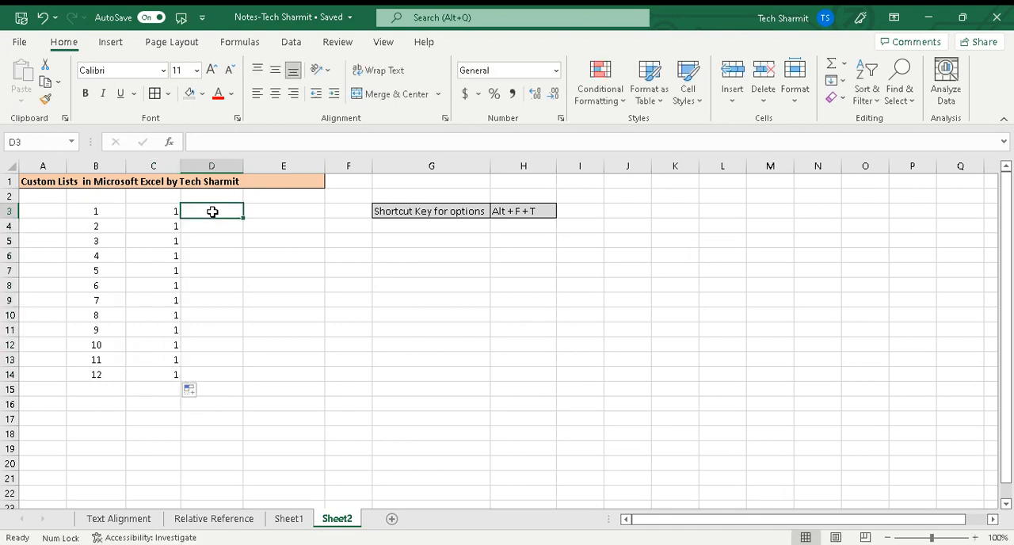
Step: Enter 10 and 20 in D3:D4 and extend the pattern to 120 in D14
text(10)
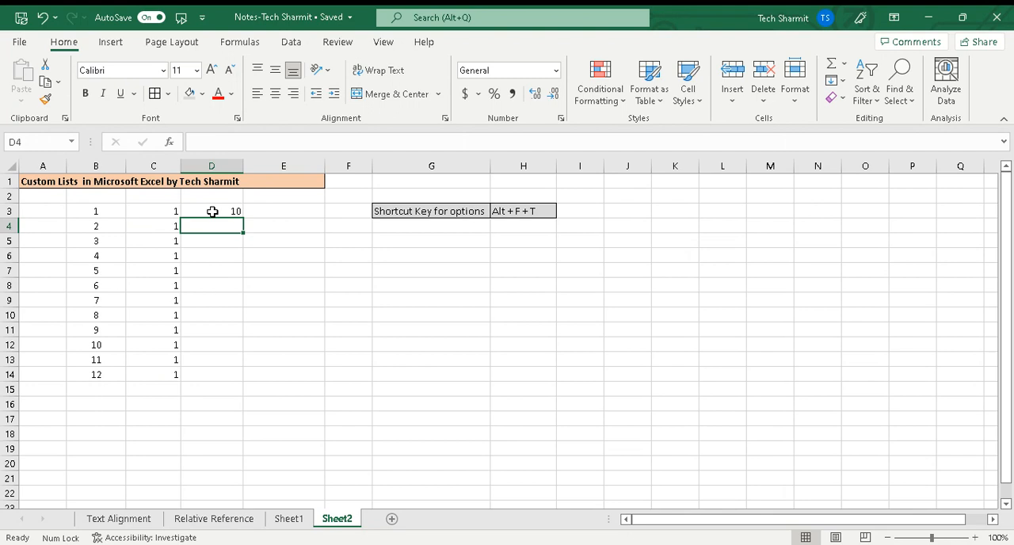
text(20)
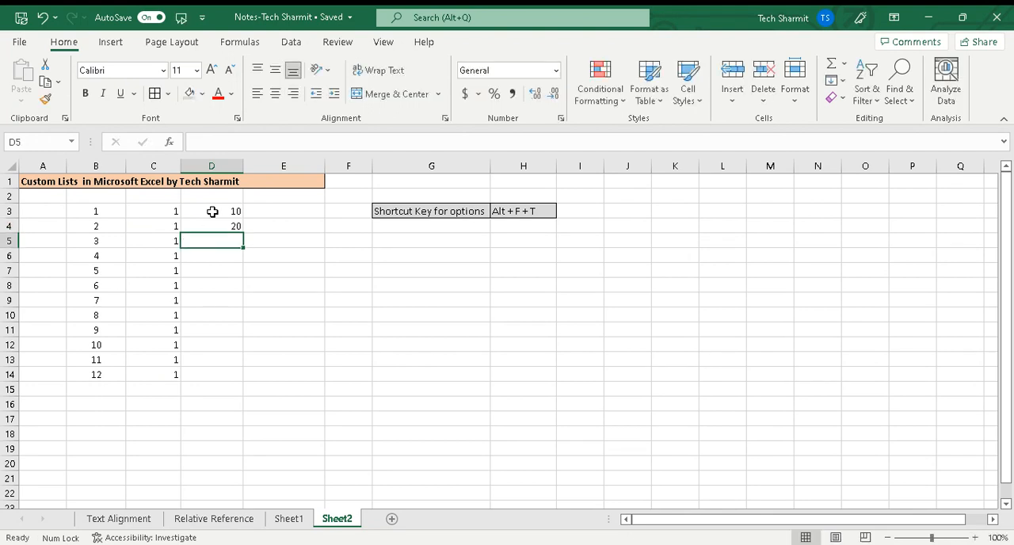
drag(211, 210, 210, 226)
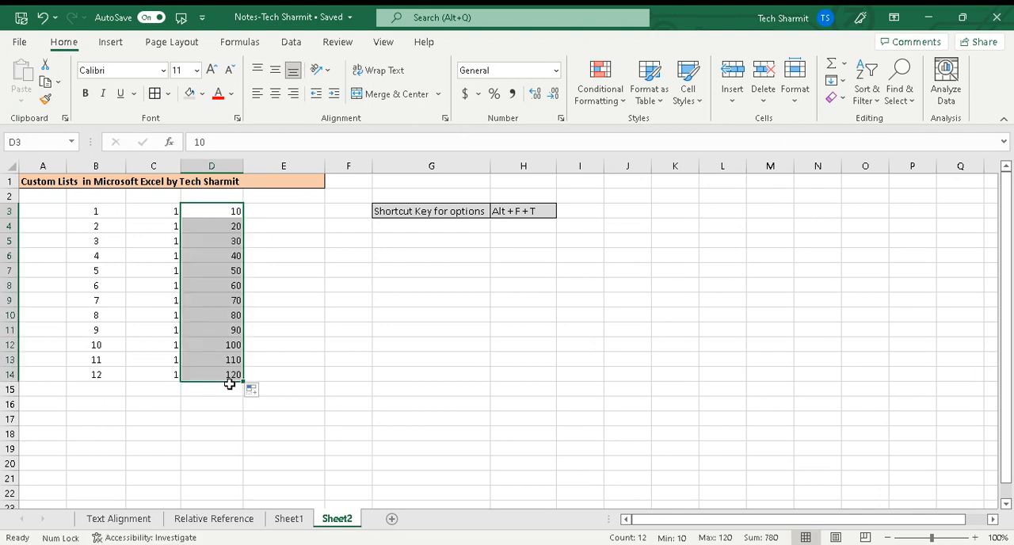
mouse_move(206, 235)
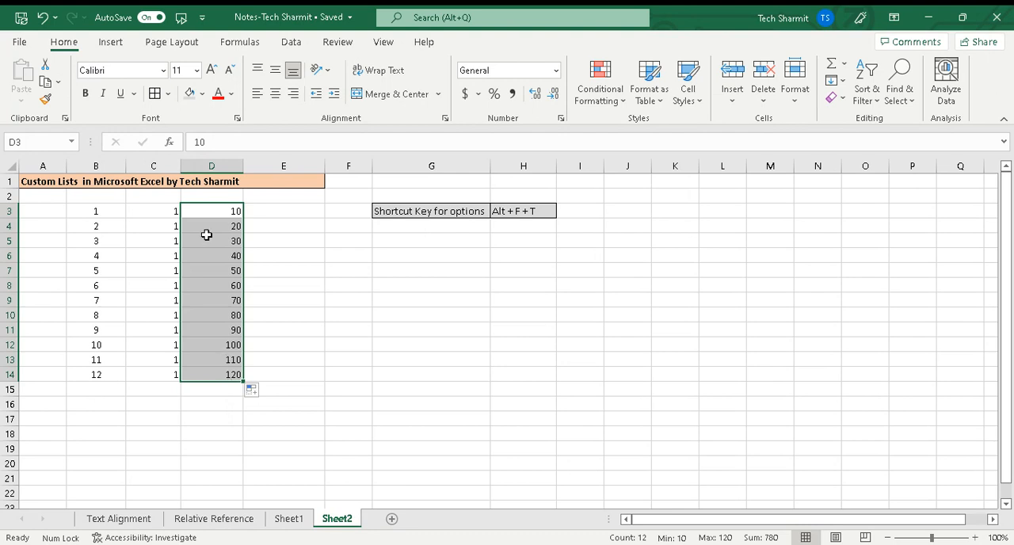
click(211, 240)
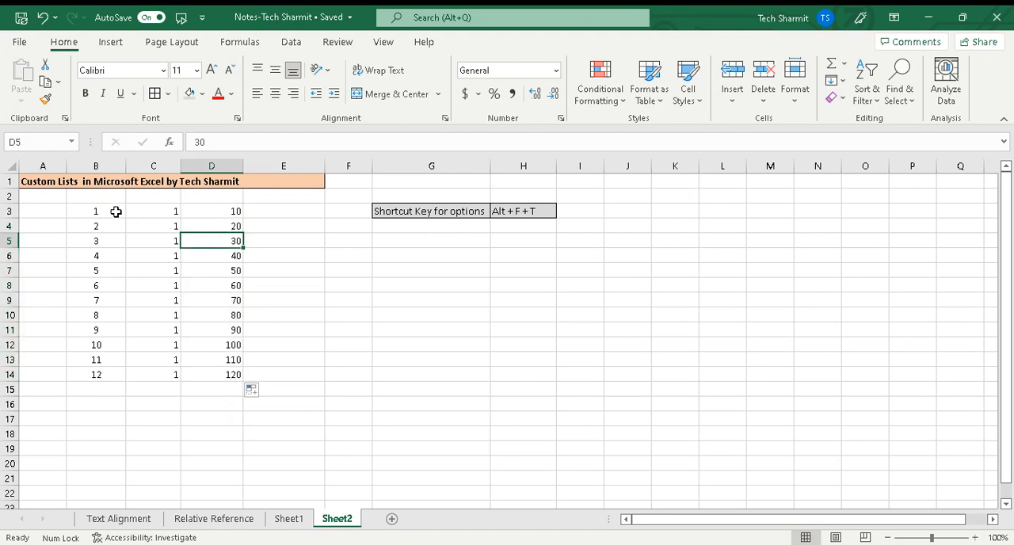
Step: Select all three number columns B3:D14
drag(96, 210, 210, 285)
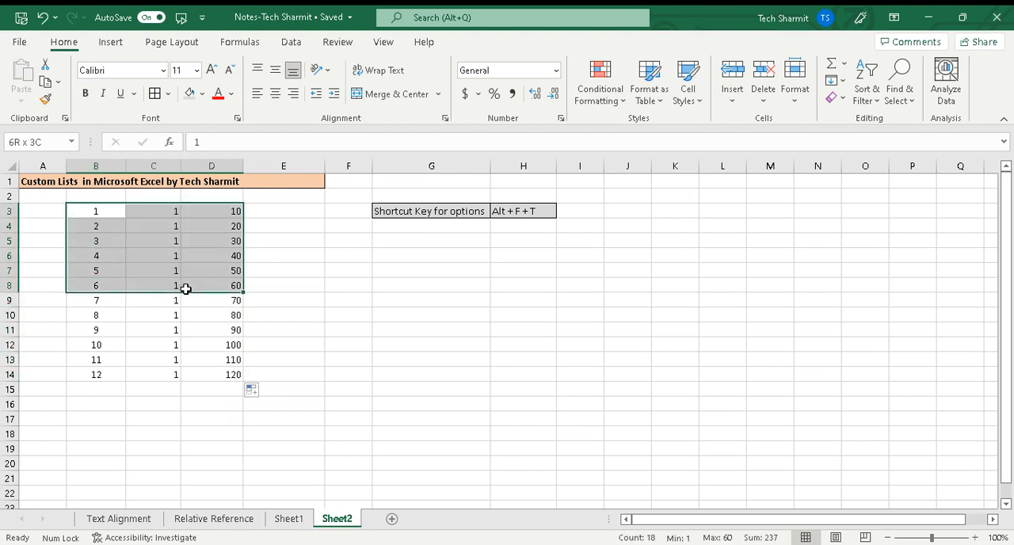
drag(185, 285, 236, 374)
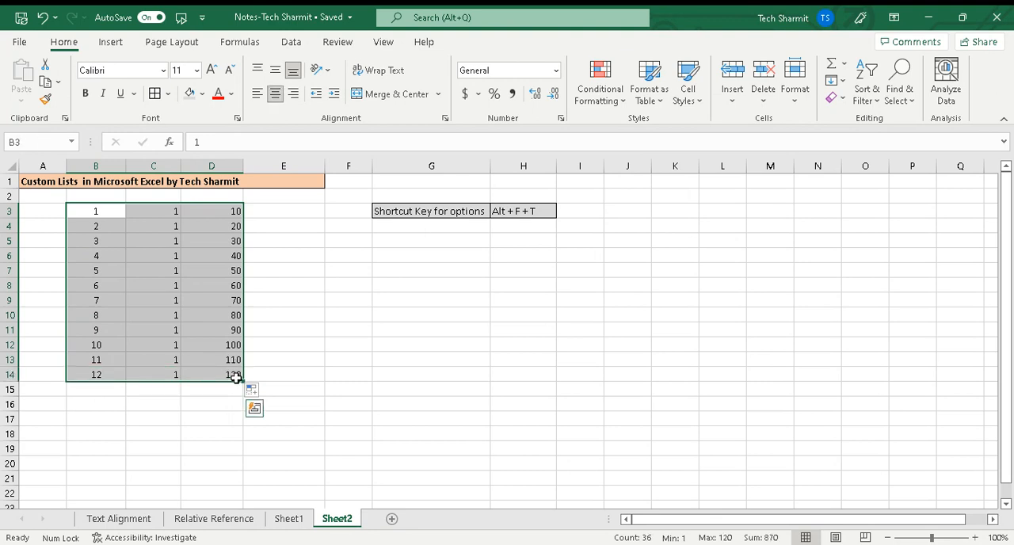
Step: Delete the numbers in B3:D14 and deselect by clicking G10
key(Delete)
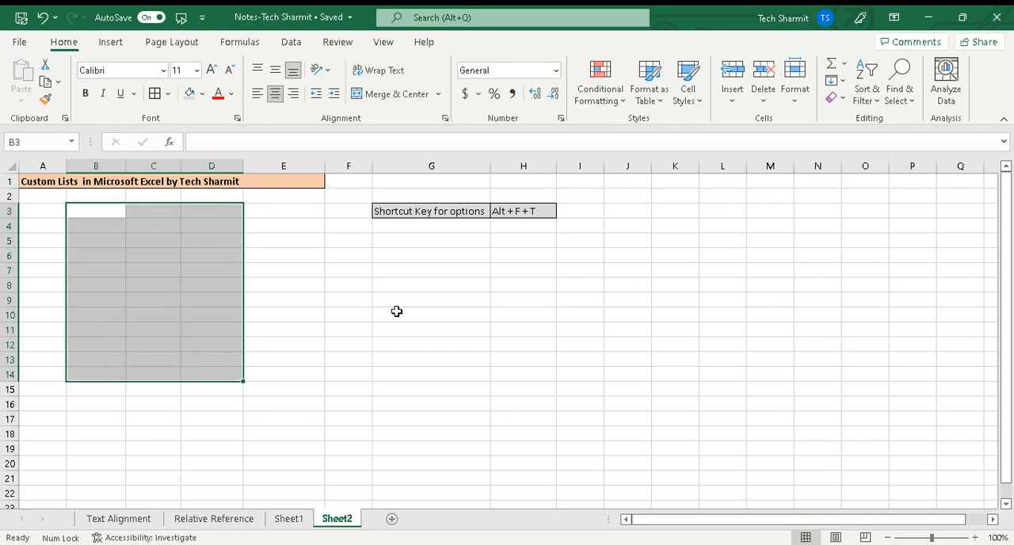
click(431, 315)
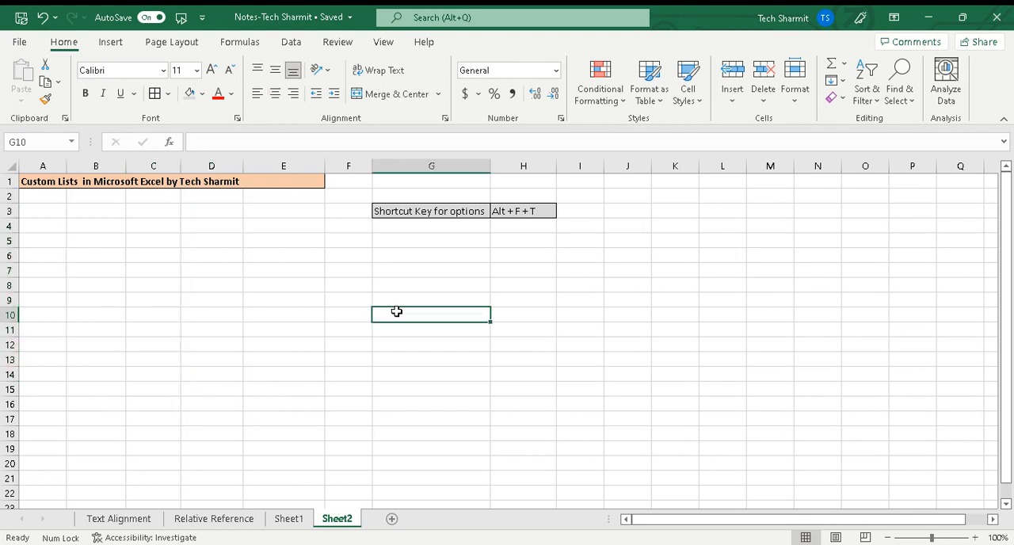